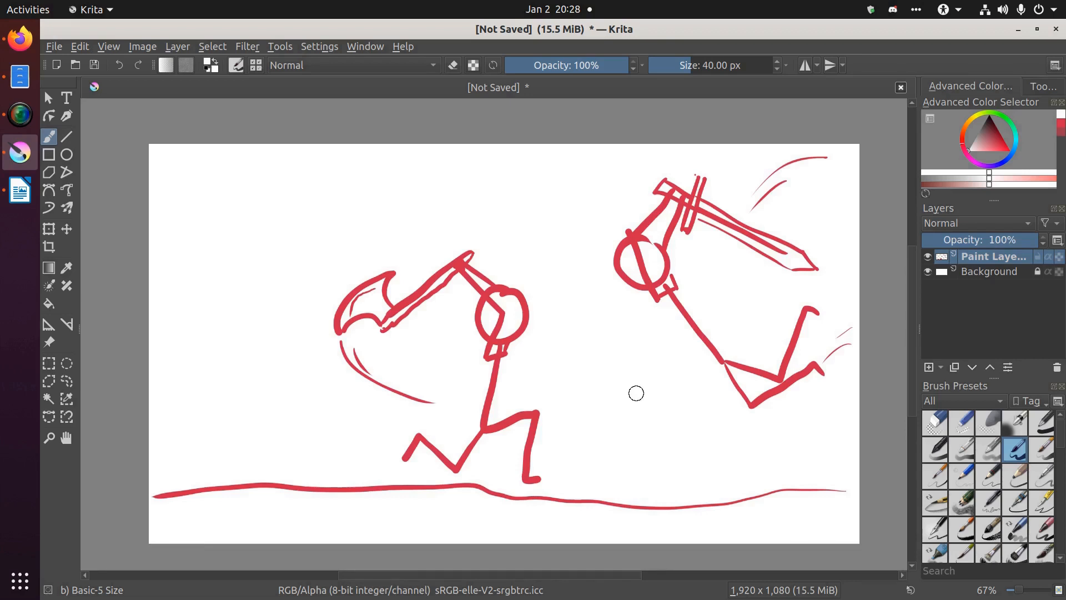
pyautogui.moveTo(610, 358)
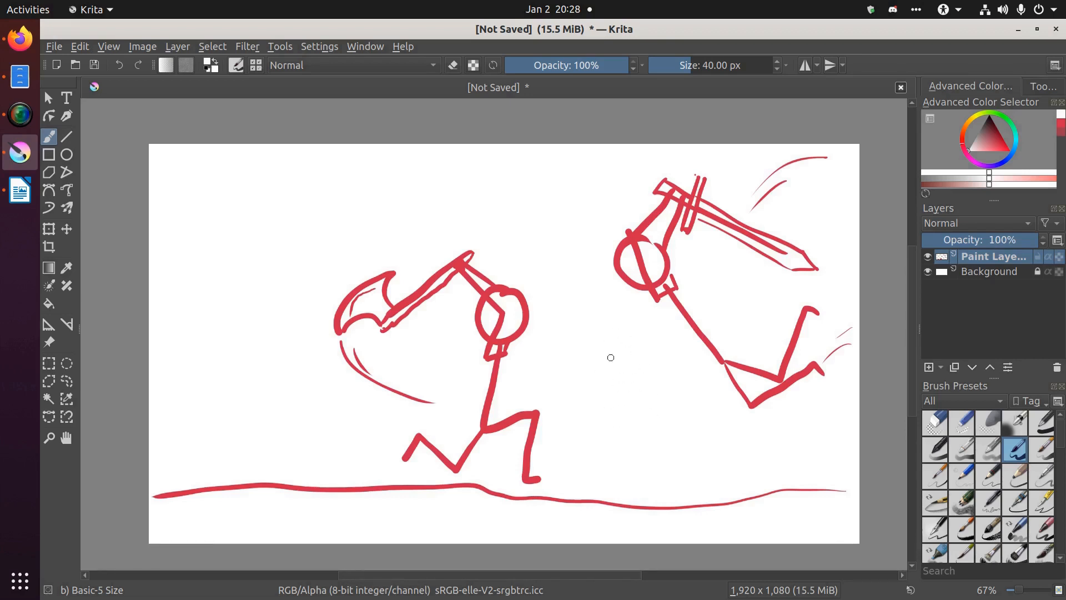
pyautogui.moveTo(279, 209)
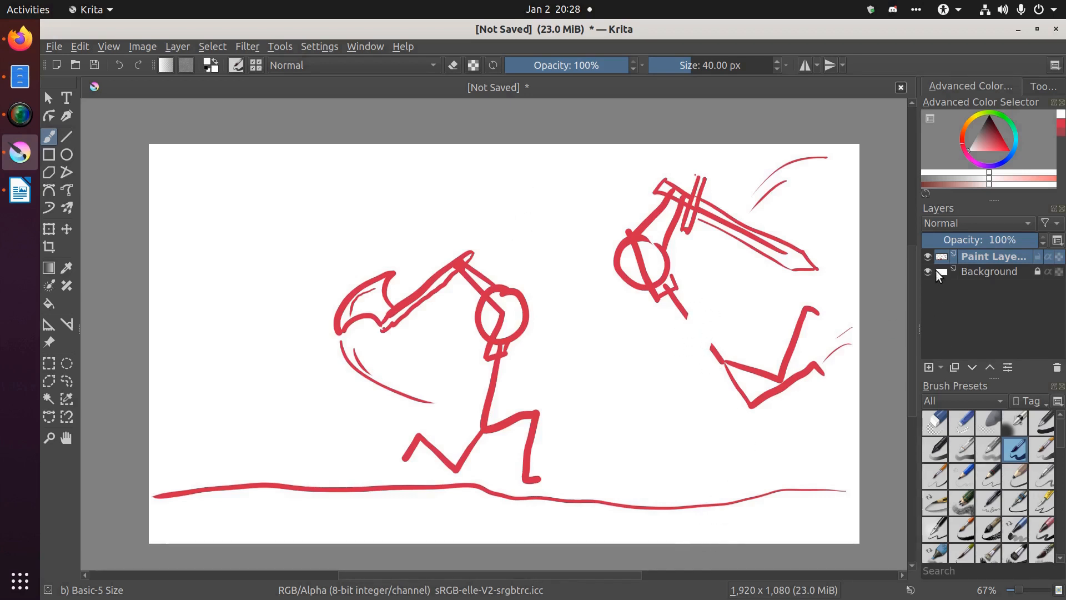
# - Hide and re-show the Background layer, then choose a green painting colour
pyautogui.click(927, 272)
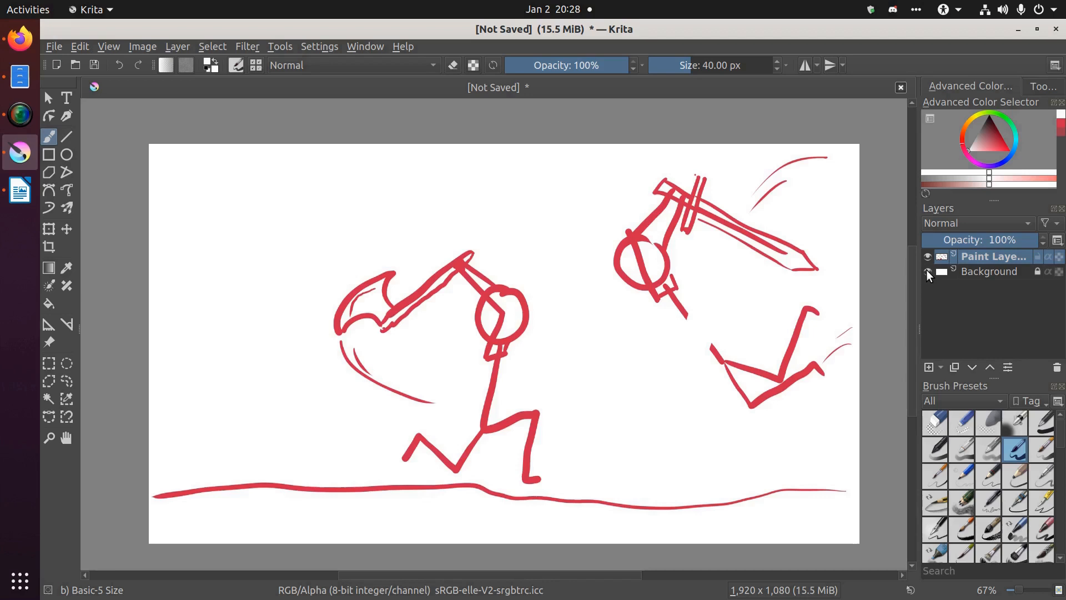
pyautogui.click(927, 271)
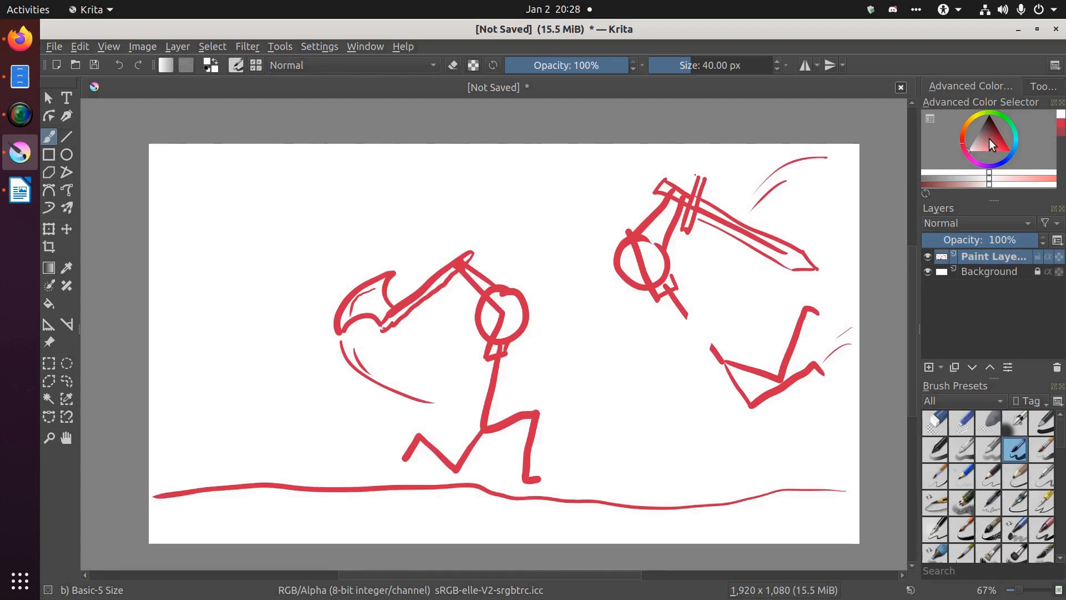
pyautogui.click(990, 139)
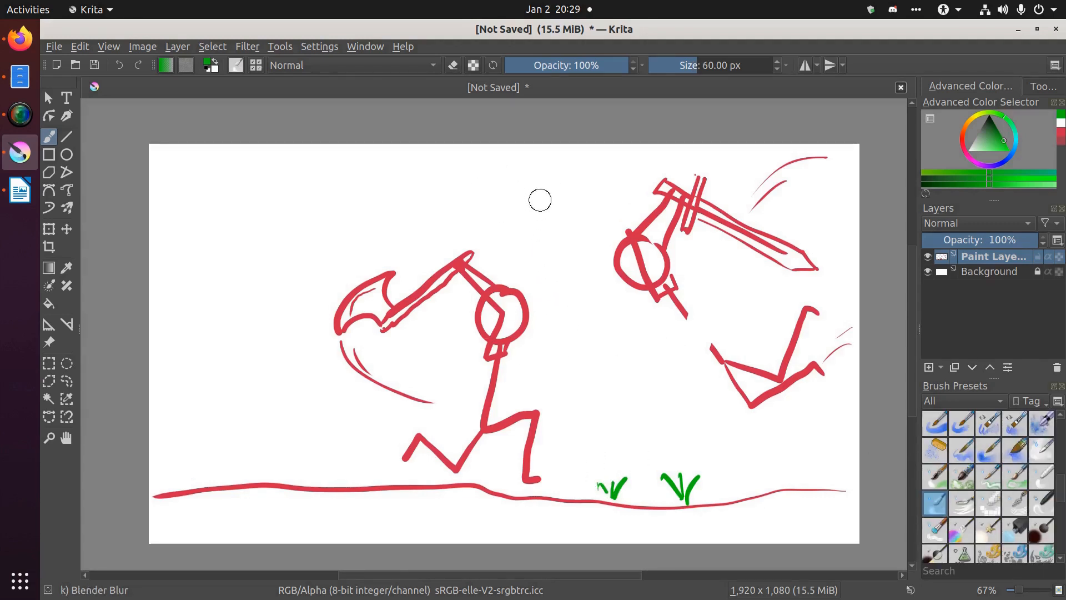
pyautogui.moveTo(494, 176)
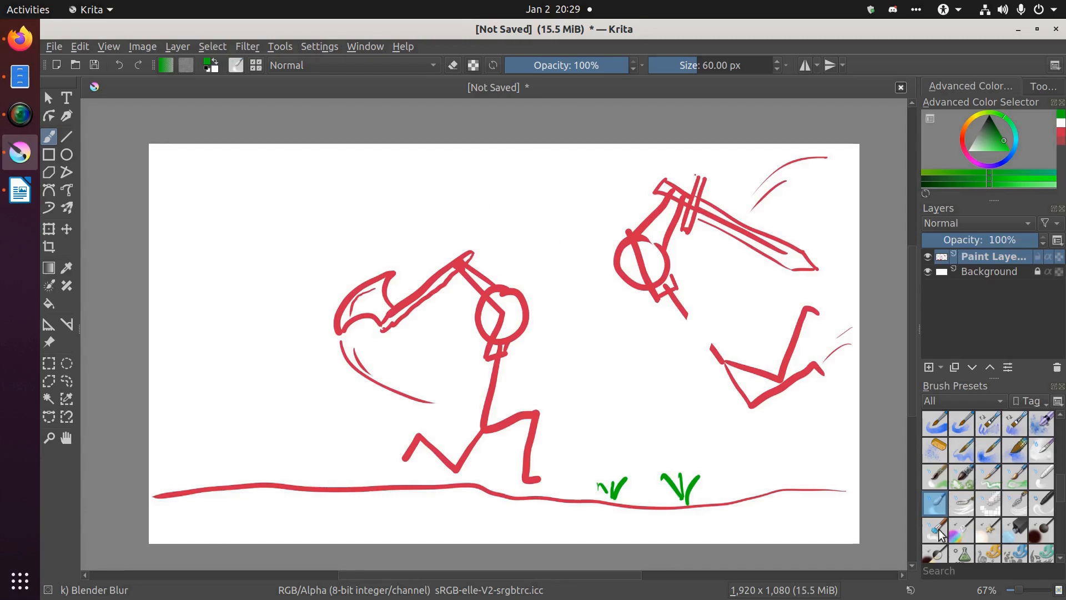
# - Switch to the Blender Blur preset to soften the motion lines around axe, sword and foot
pyautogui.click(935, 503)
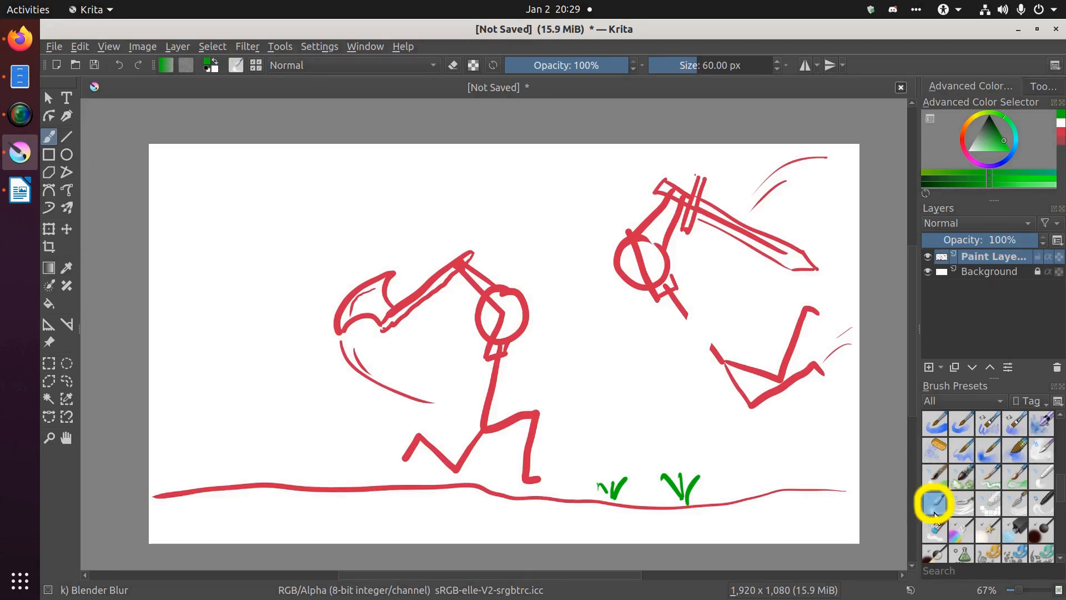
pyautogui.moveTo(932, 500)
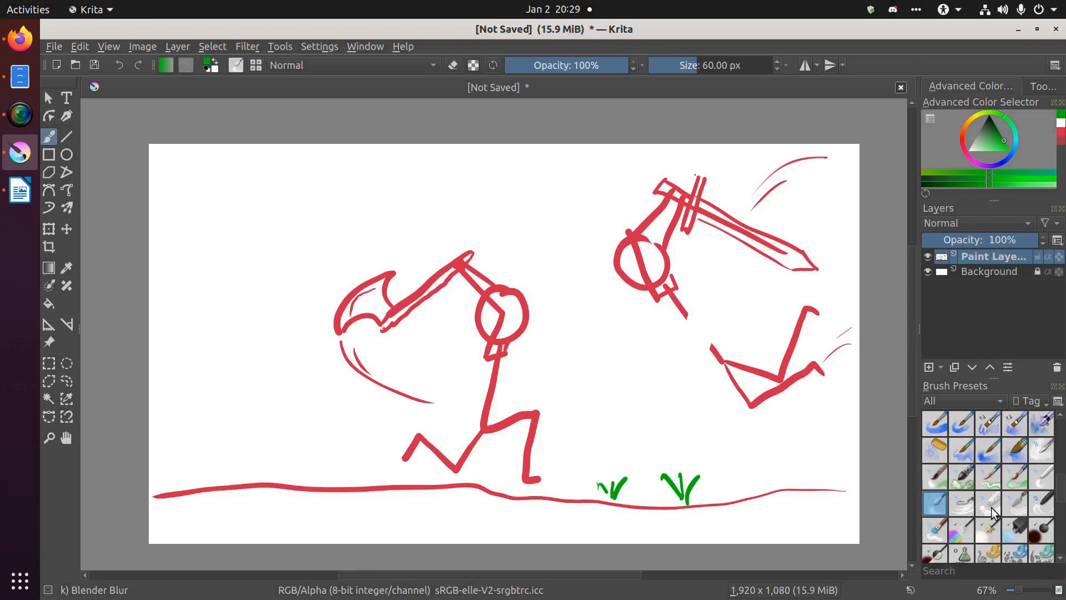
pyautogui.moveTo(1044, 491)
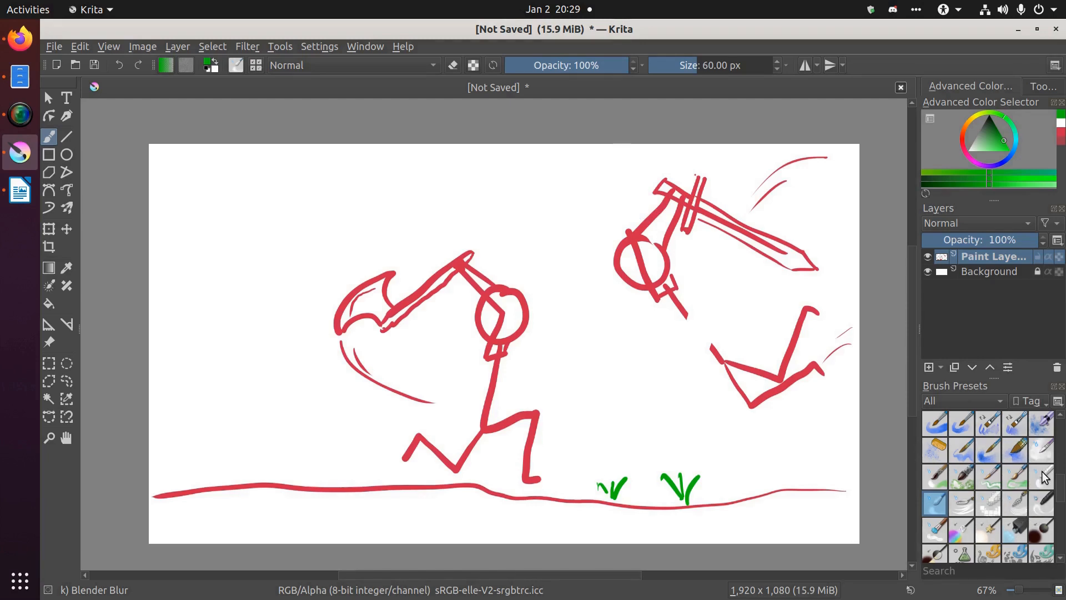
pyautogui.moveTo(606, 425)
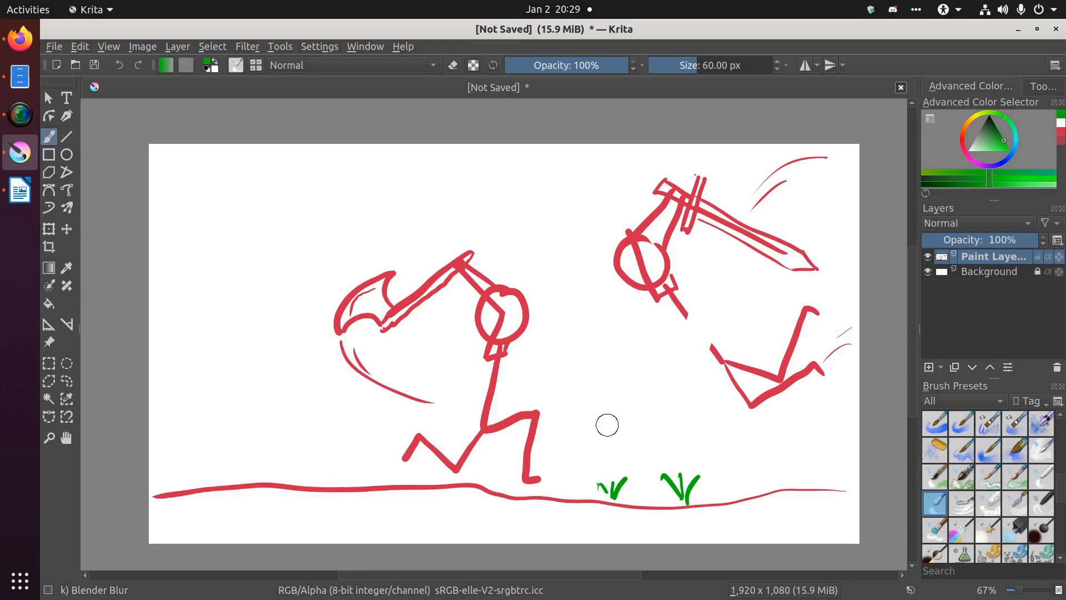
pyautogui.moveTo(338, 323)
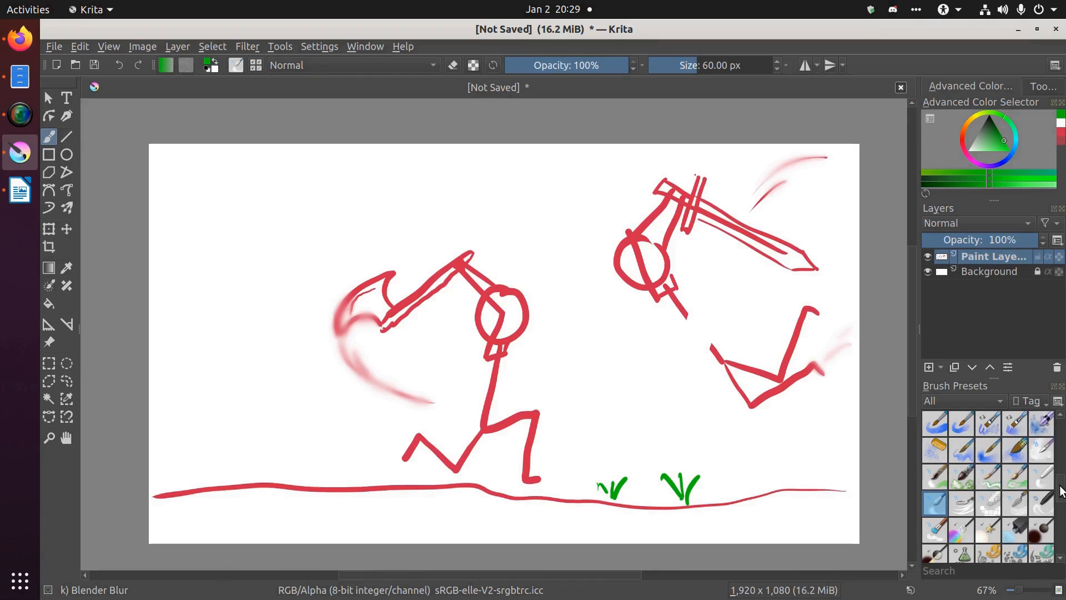
pyautogui.scroll(-3)
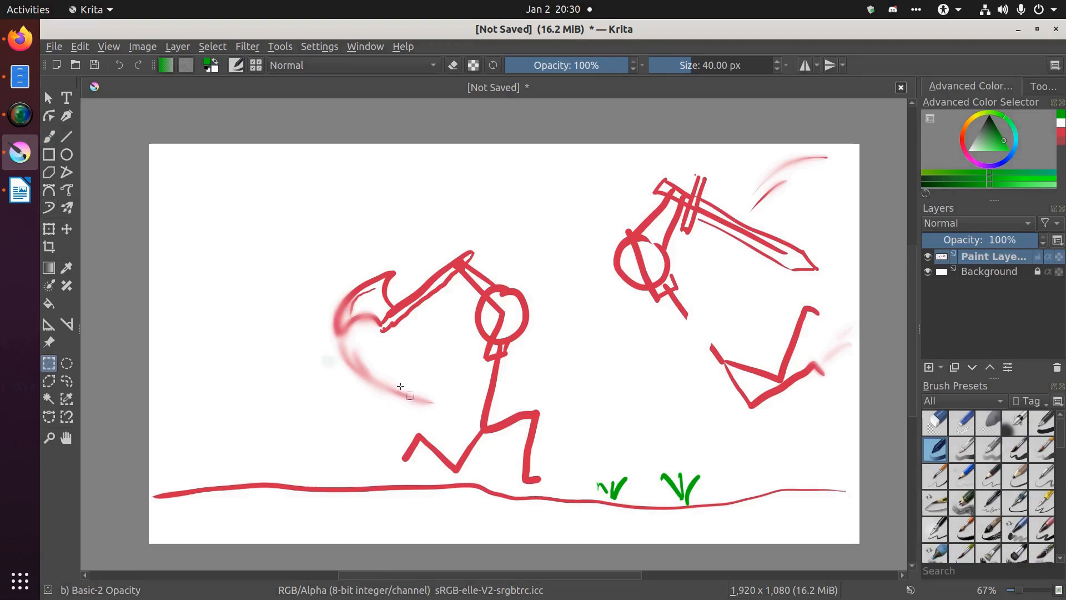
pyautogui.moveTo(295, 319)
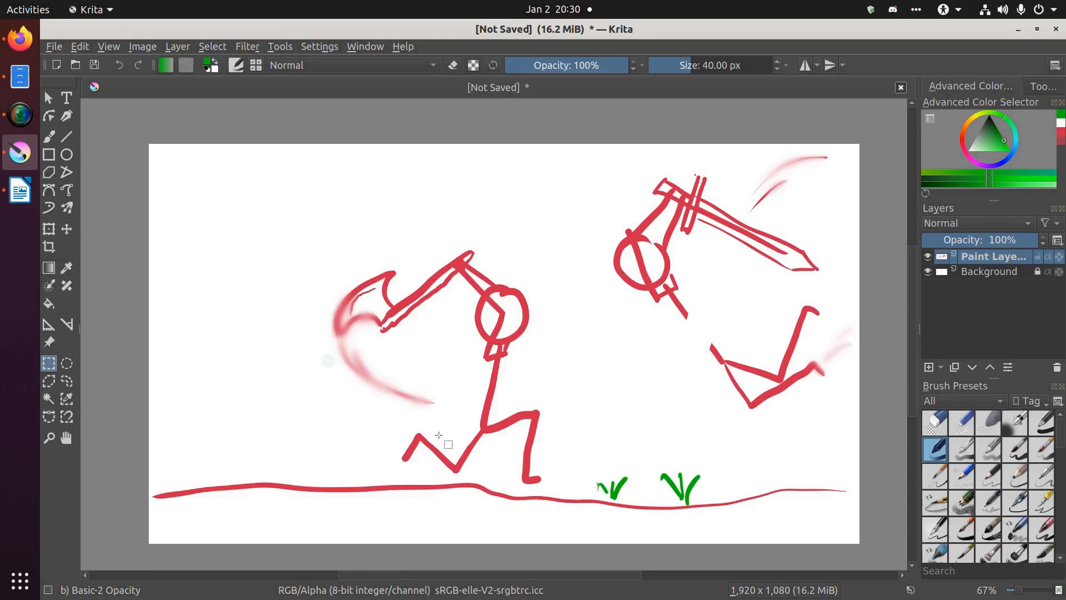
pyautogui.moveTo(381, 396)
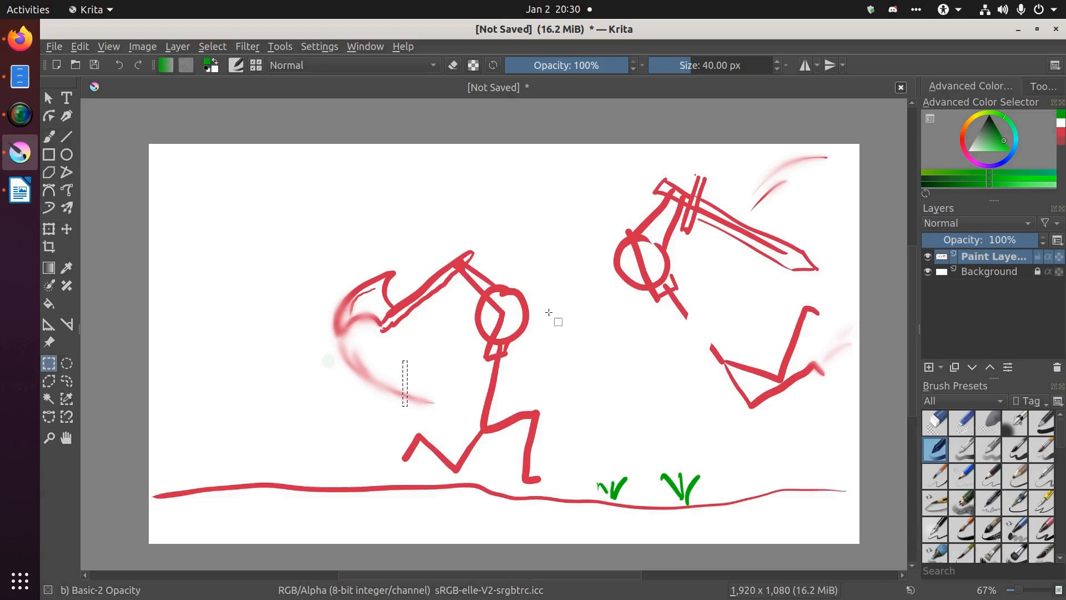
# - Return to the Freehand Brush tool with B after making the thin rectangular selection
pyautogui.press('b')
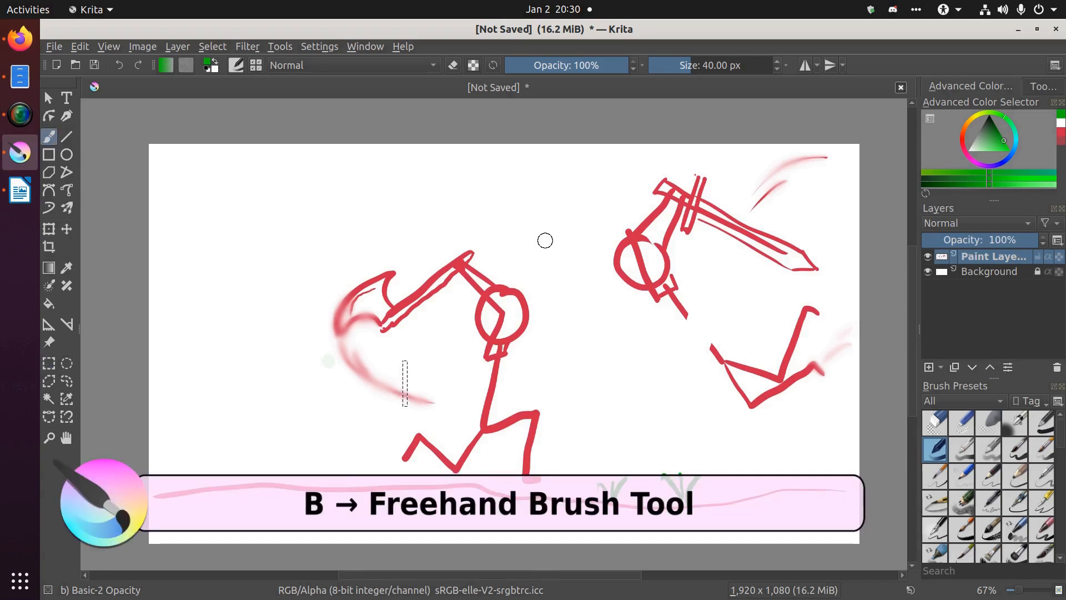
pyautogui.moveTo(567, 260)
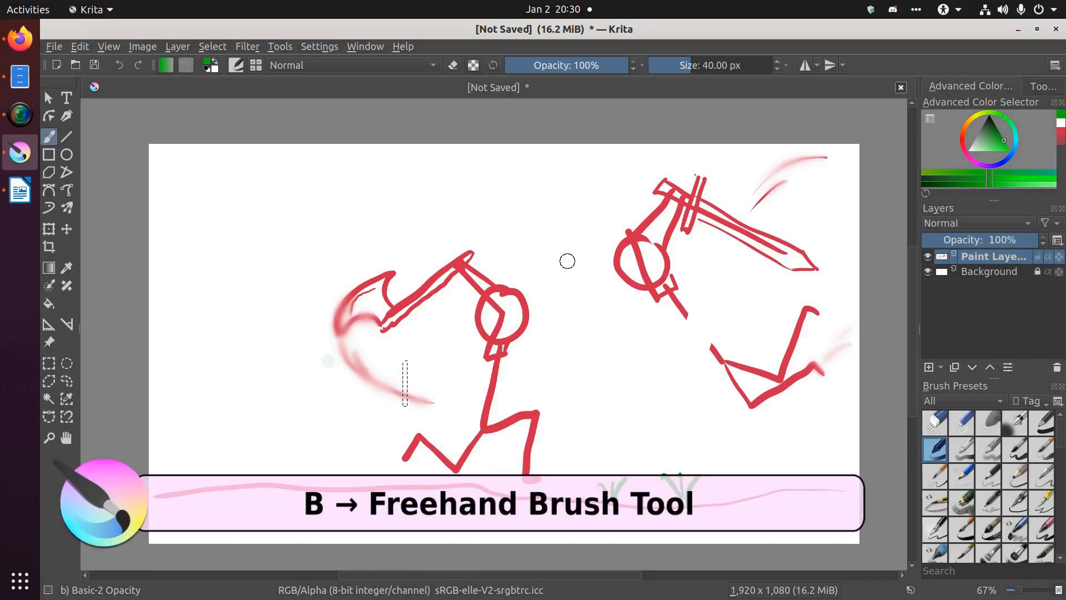
# - Paint green inside the circular head selection, showing strokes outside it are clipped, then choose Rectangular Selection
pyautogui.moveTo(157, 491); pyautogui.dragTo(846, 491)
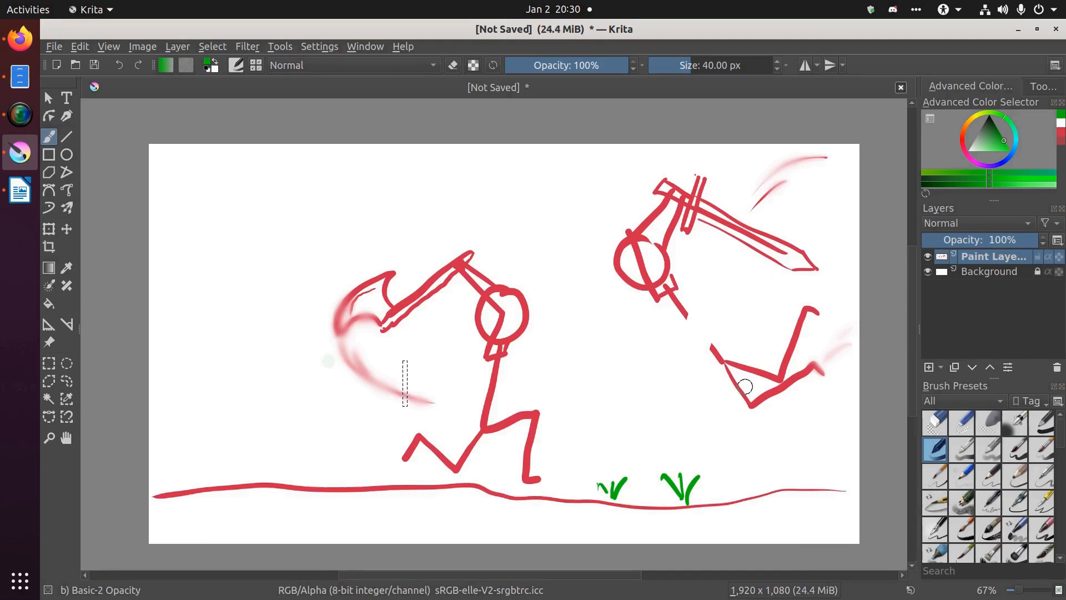
pyautogui.moveTo(704, 316)
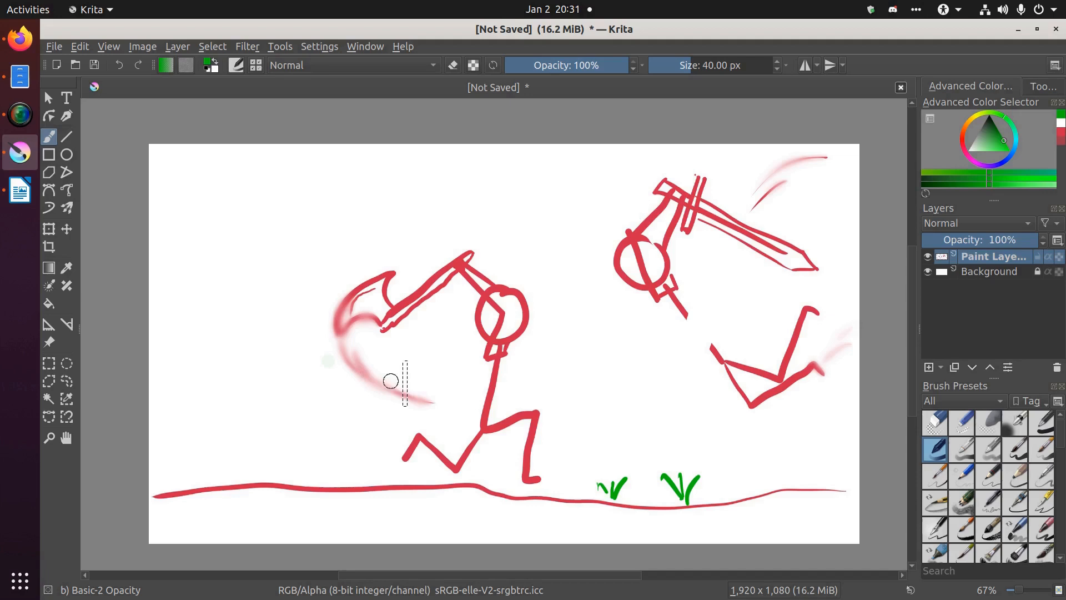
pyautogui.moveTo(388, 354)
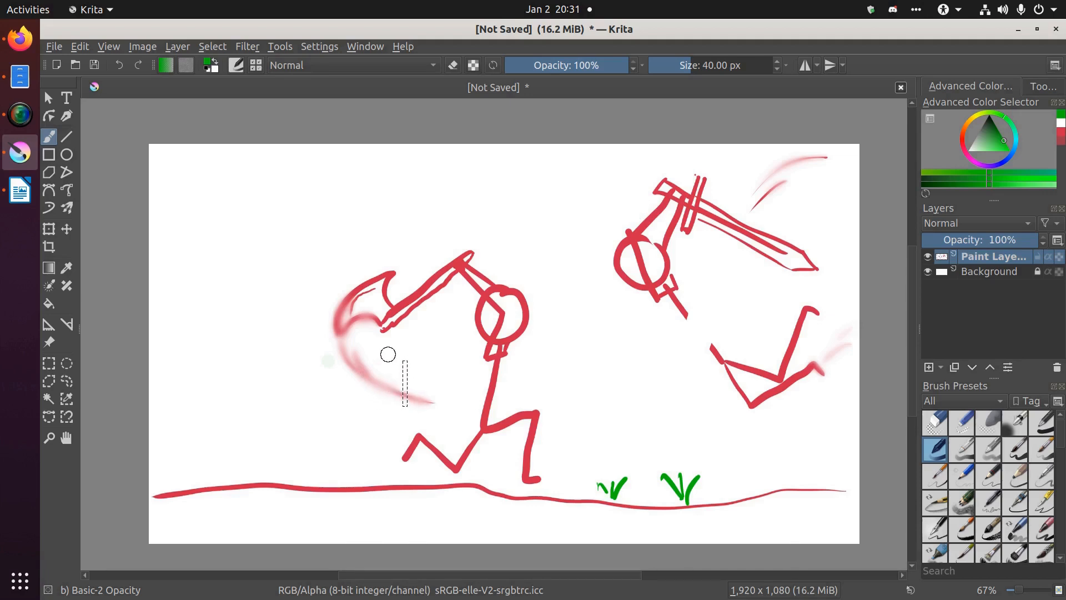
pyautogui.moveTo(457, 369)
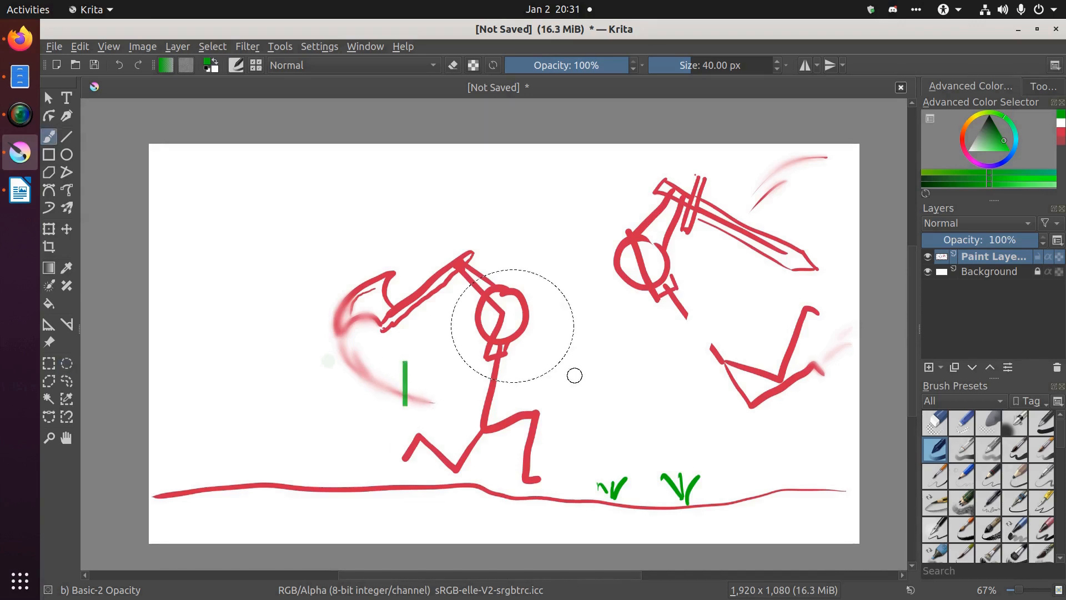
pyautogui.moveTo(490, 309); pyautogui.dragTo(537, 319)
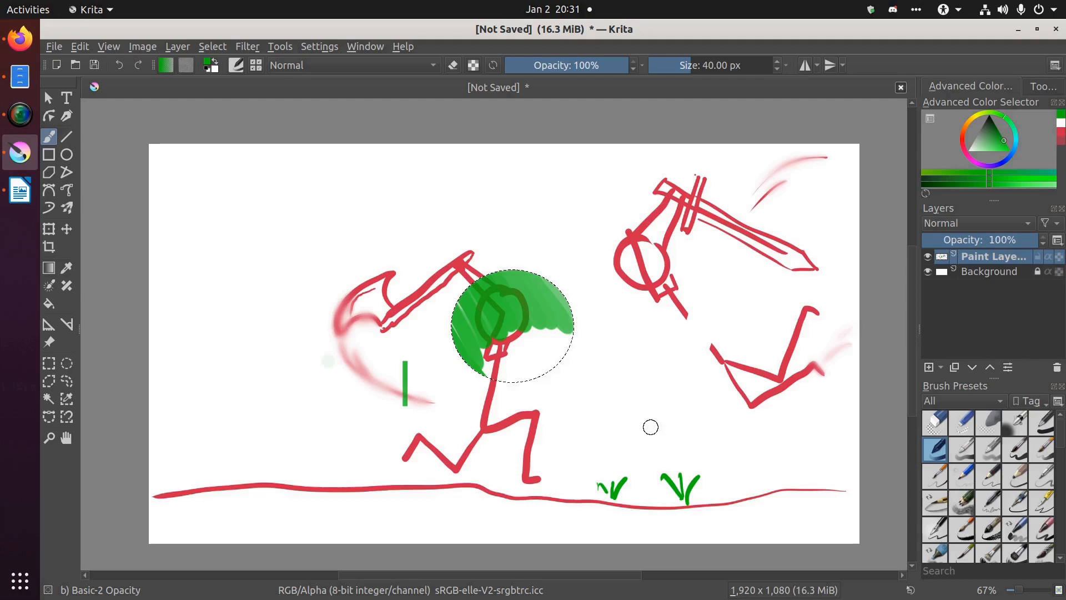
pyautogui.moveTo(659, 419)
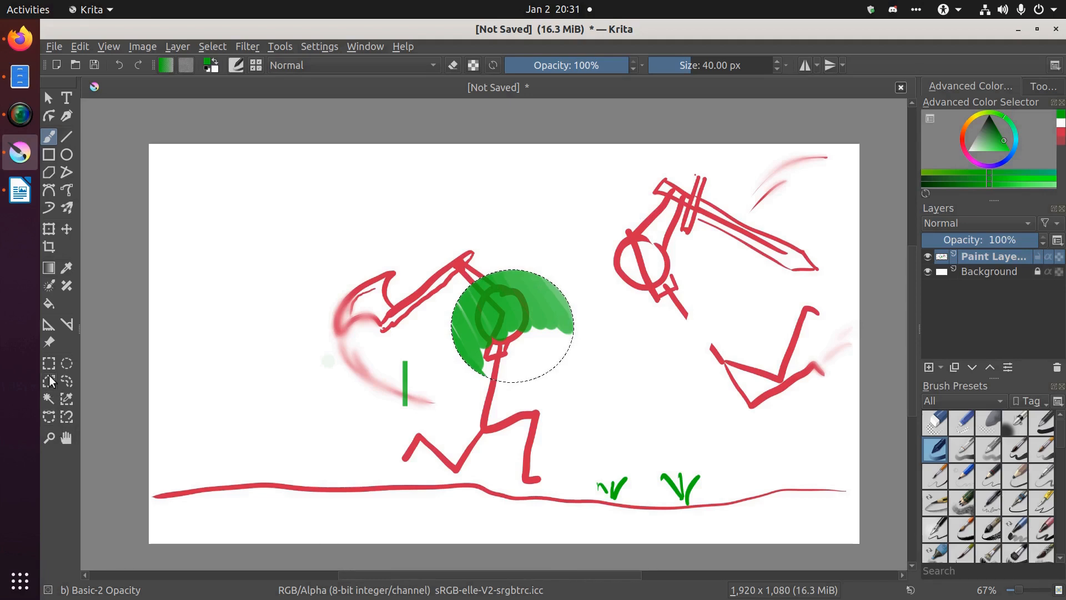
pyautogui.click(49, 363)
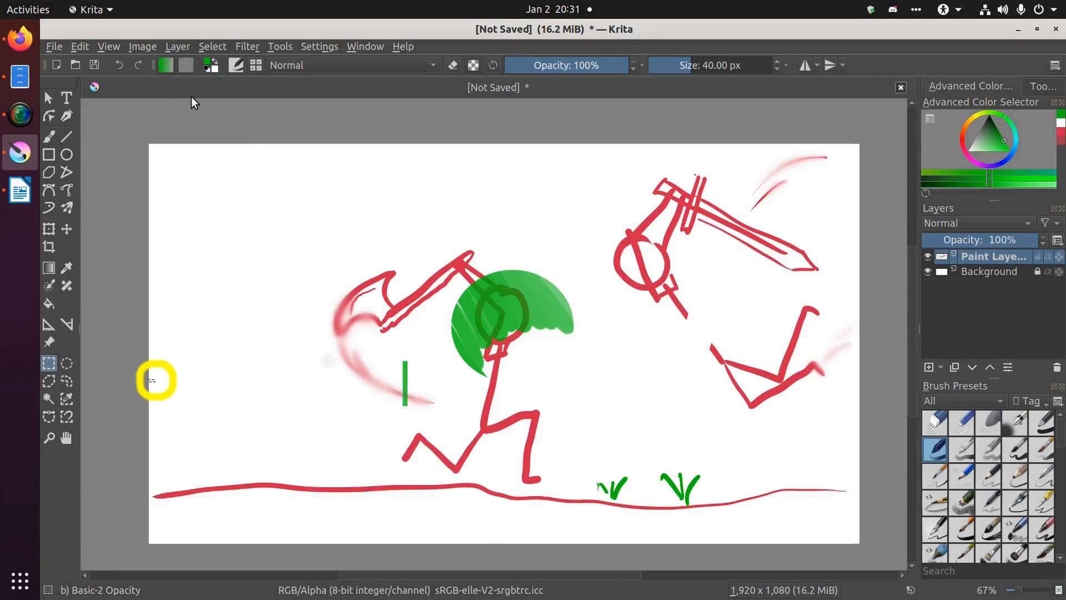
# - Clear the active selection with Select > Deselect
pyautogui.click(212, 46)
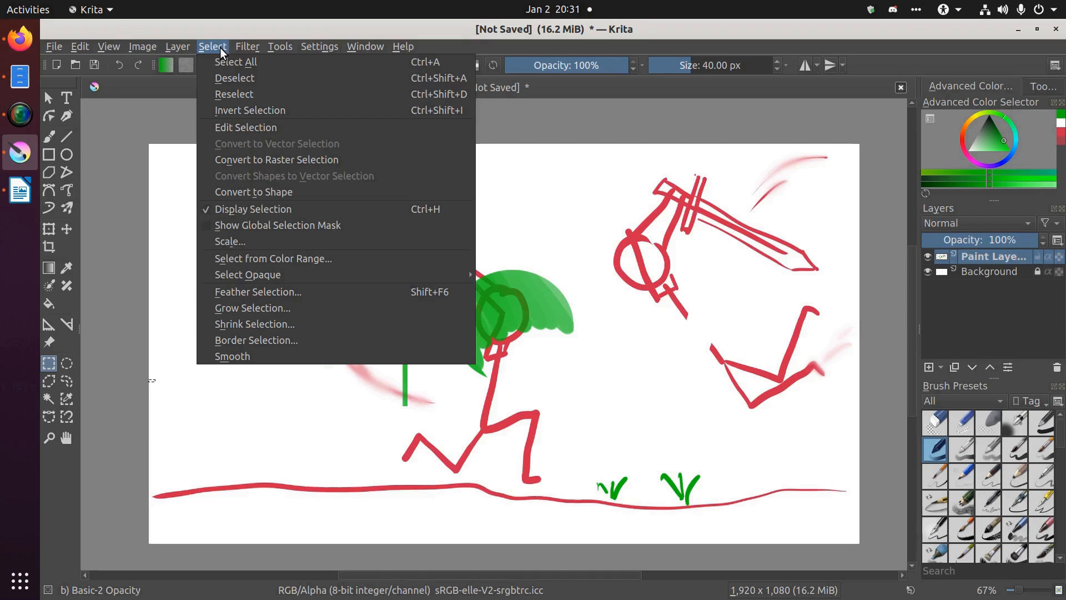
pyautogui.moveTo(235, 78)
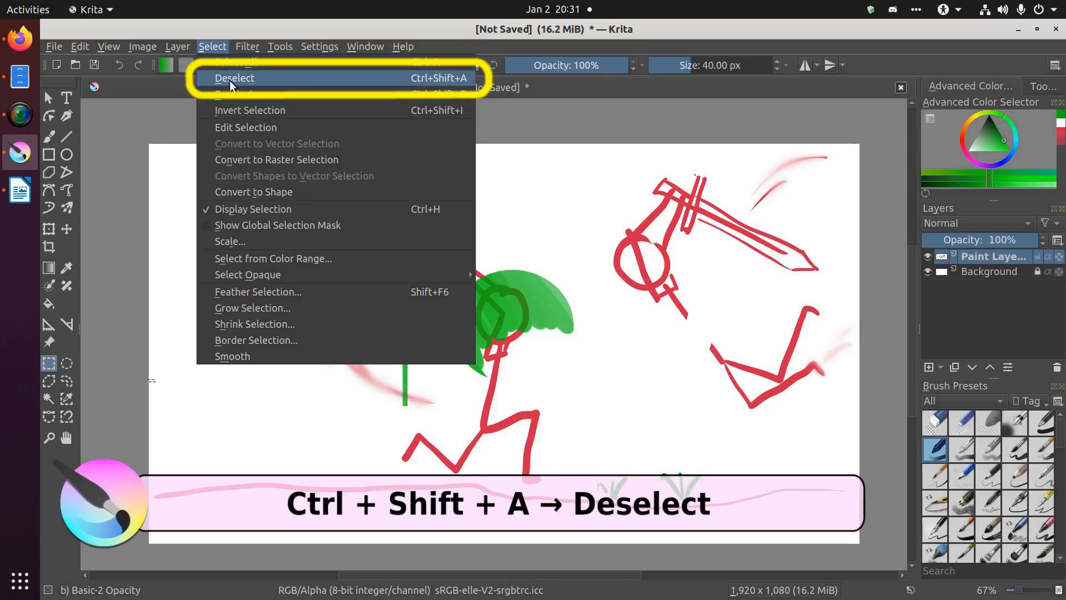
pyautogui.click(235, 78)
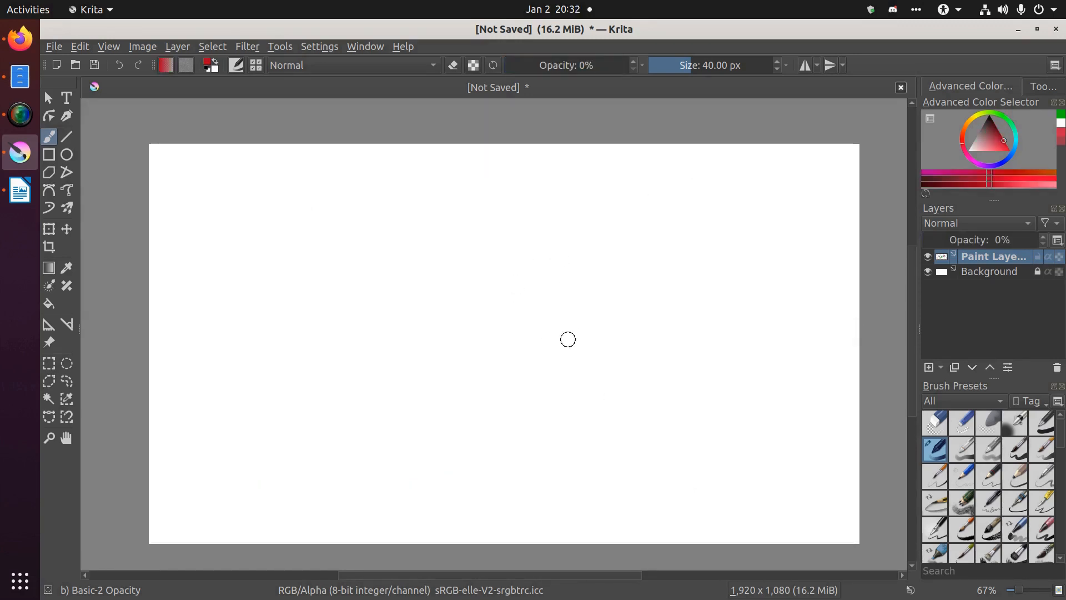
pyautogui.moveTo(580, 306)
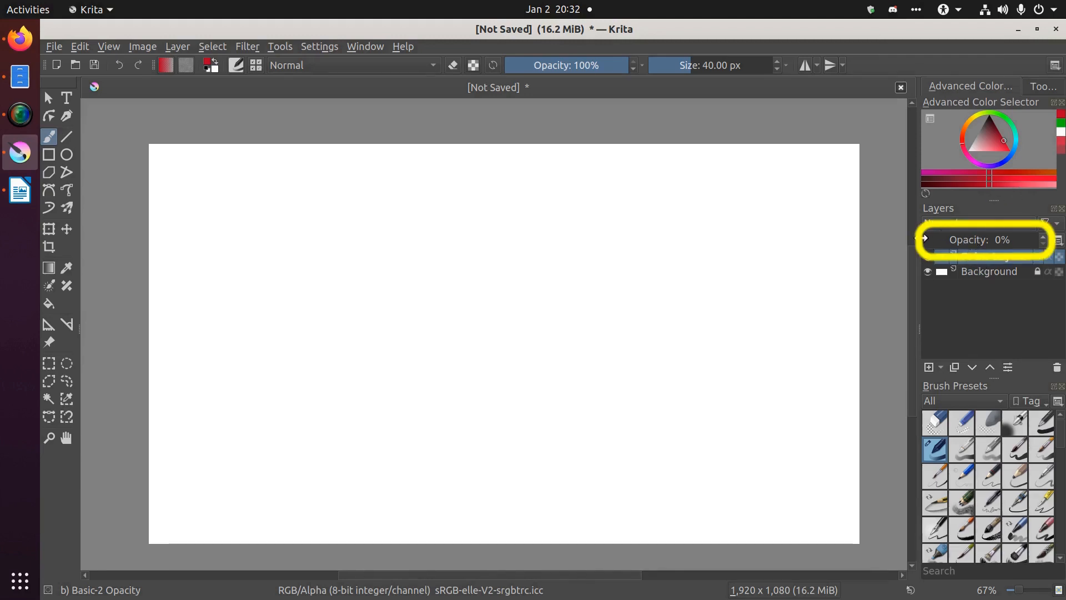
# - Drag the paint layer's Opacity slider from 0% back to 100%
pyautogui.moveTo(938, 239); pyautogui.dragTo(962, 239)
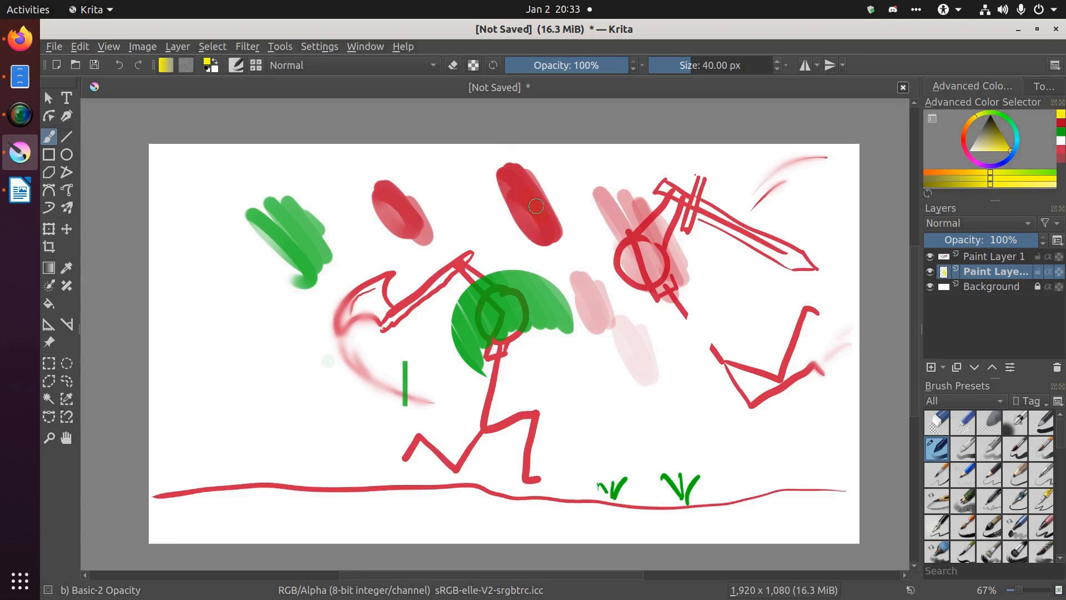
pyautogui.moveTo(545, 222)
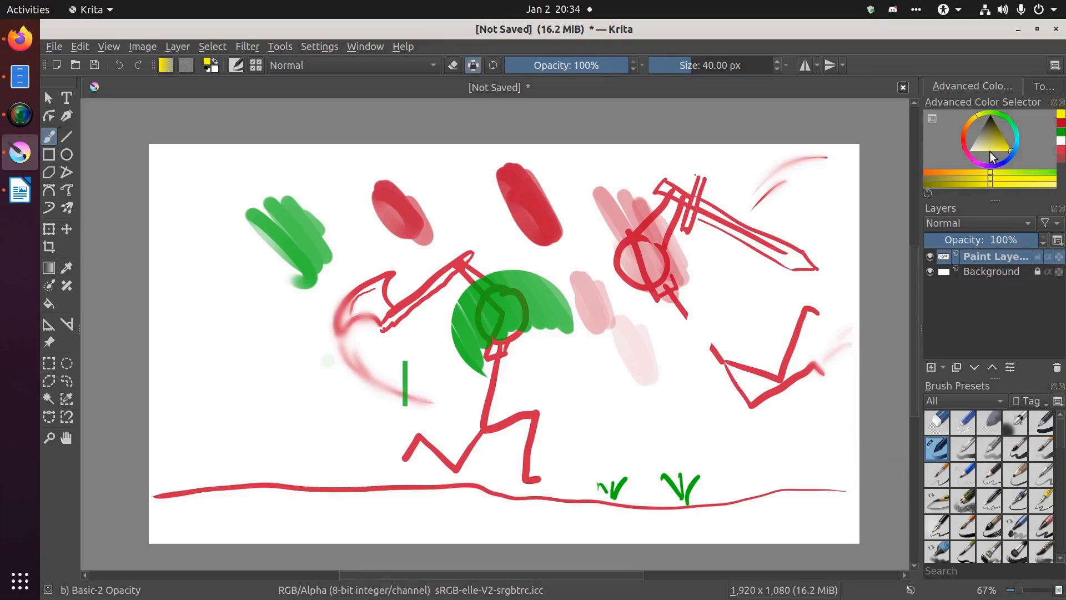
pyautogui.moveTo(969, 348)
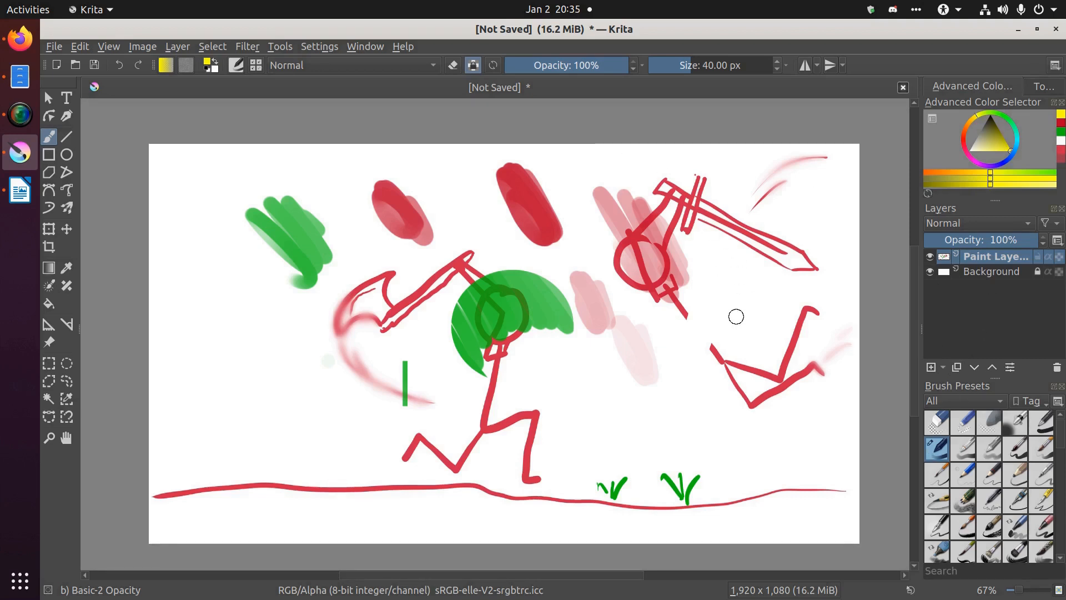
# - Paint yellow over existing blobs with Preserve Alpha on, hiding and showing Background to reveal transparency
pyautogui.click(473, 66)
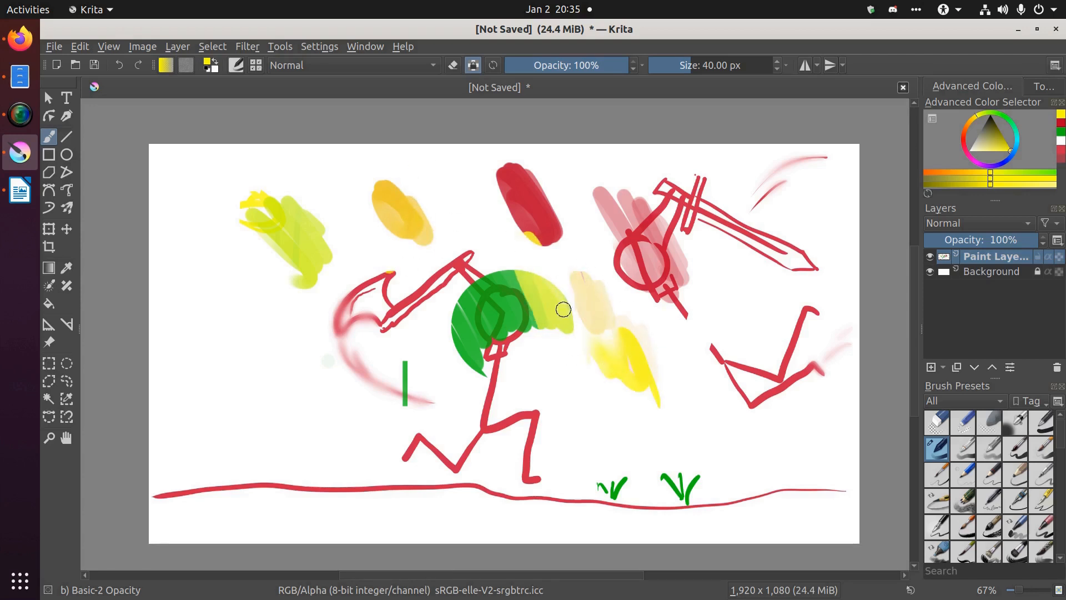
pyautogui.click(929, 271)
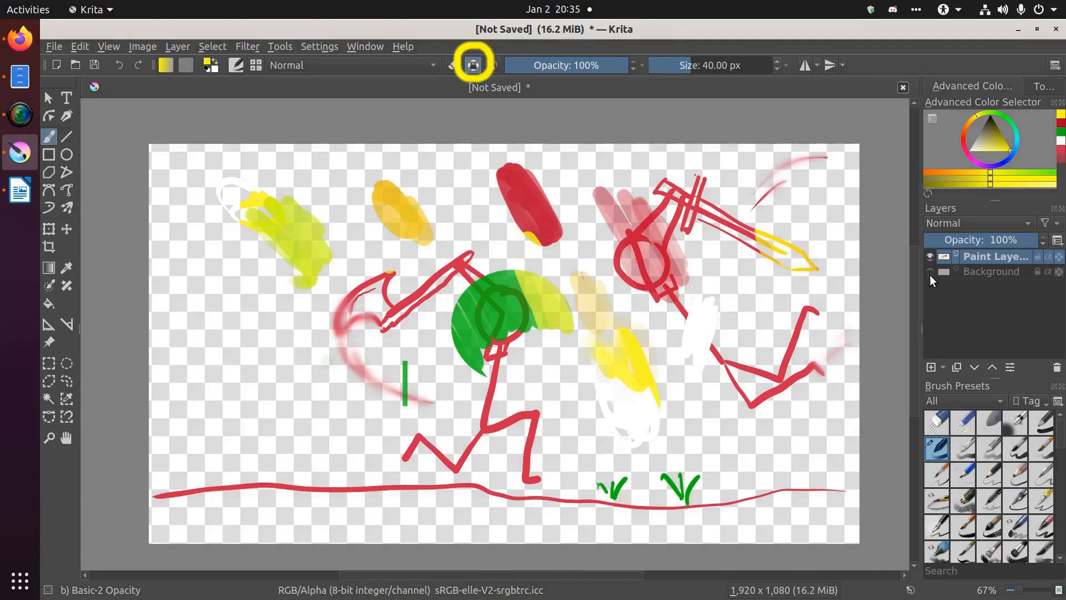
pyautogui.click(929, 271)
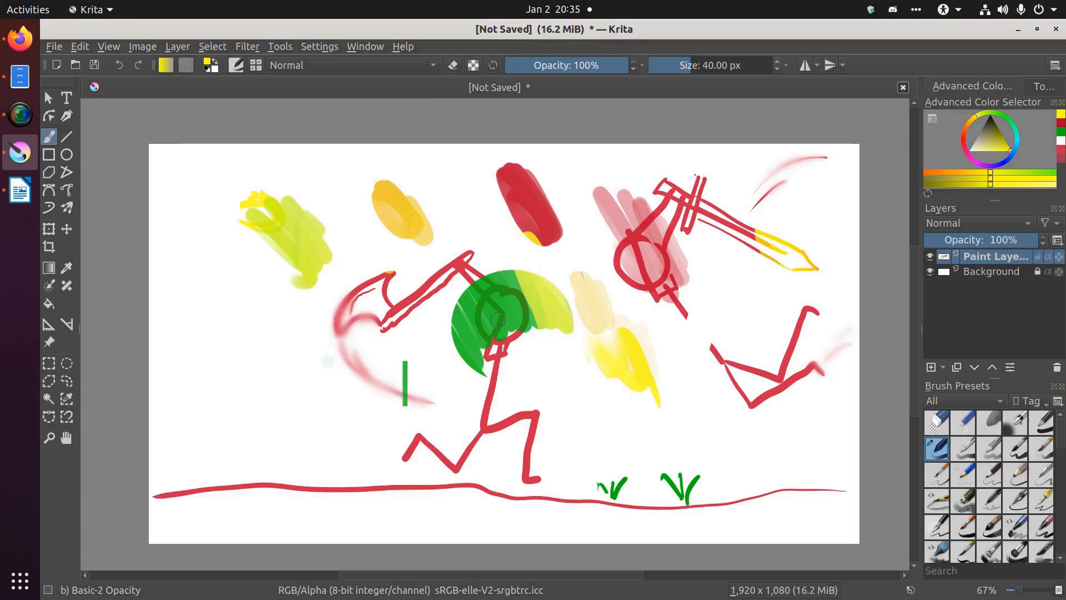
# - With Preserve Alpha off, paint a yellow blob on empty canvas and strokes over the right fighter's head
pyautogui.click(203, 370)
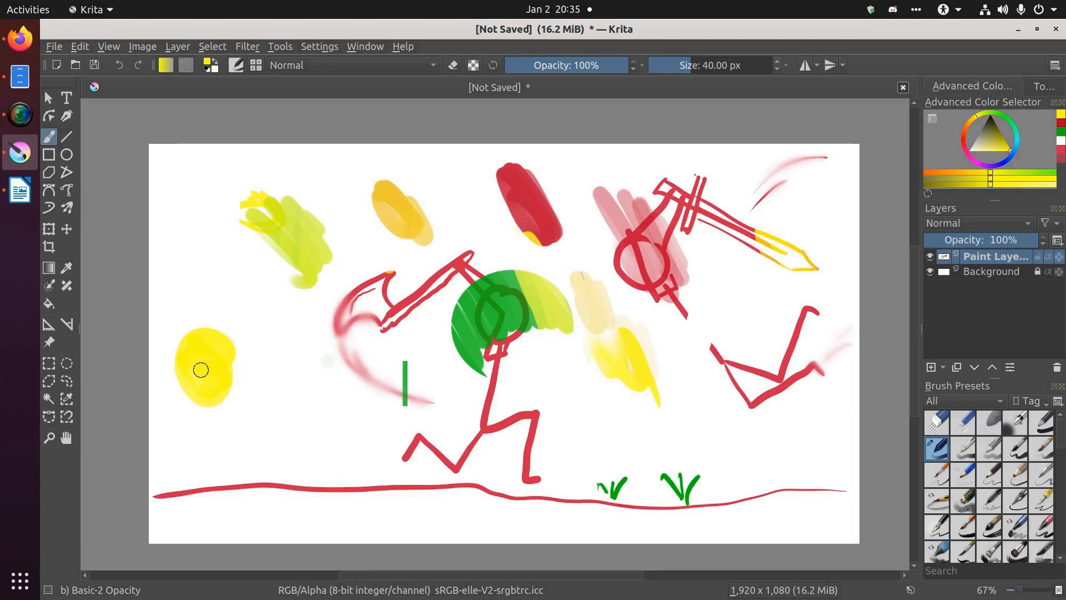
pyautogui.moveTo(572, 208)
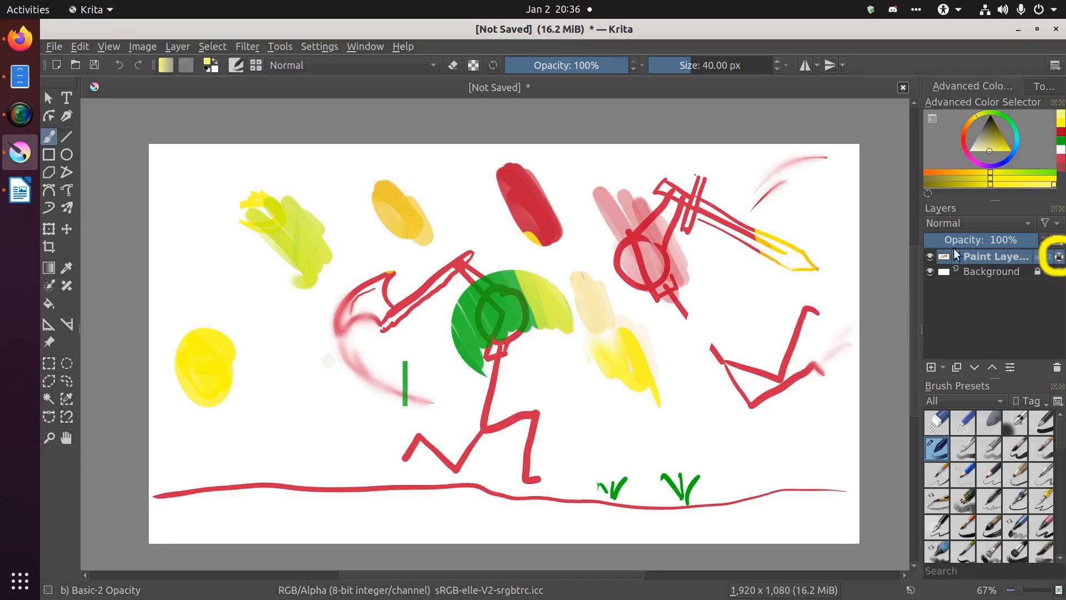
pyautogui.moveTo(463, 202)
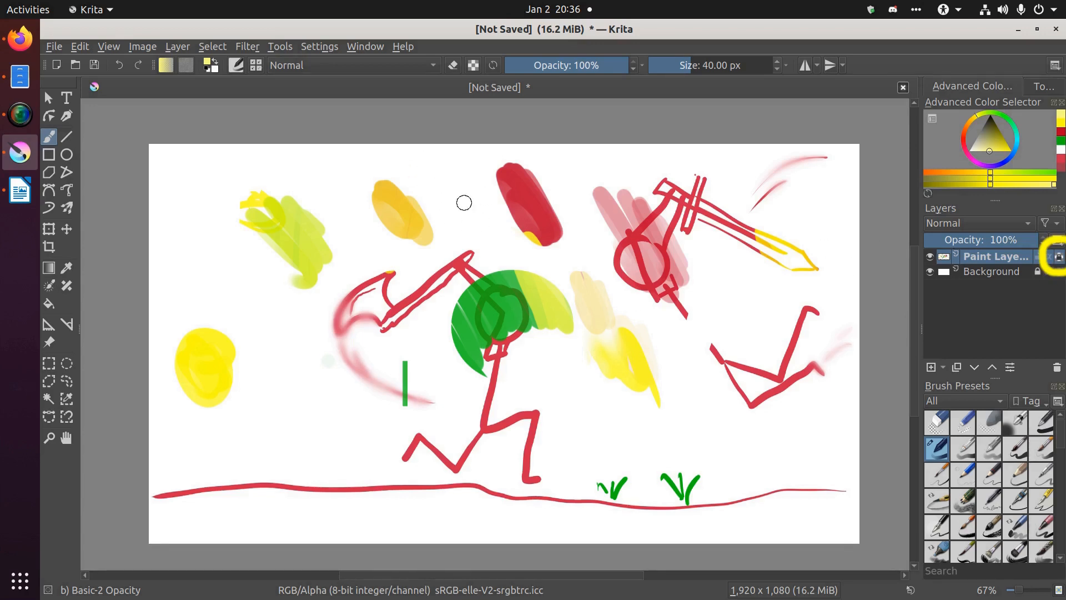
pyautogui.moveTo(463, 202); pyautogui.dragTo(517, 160)
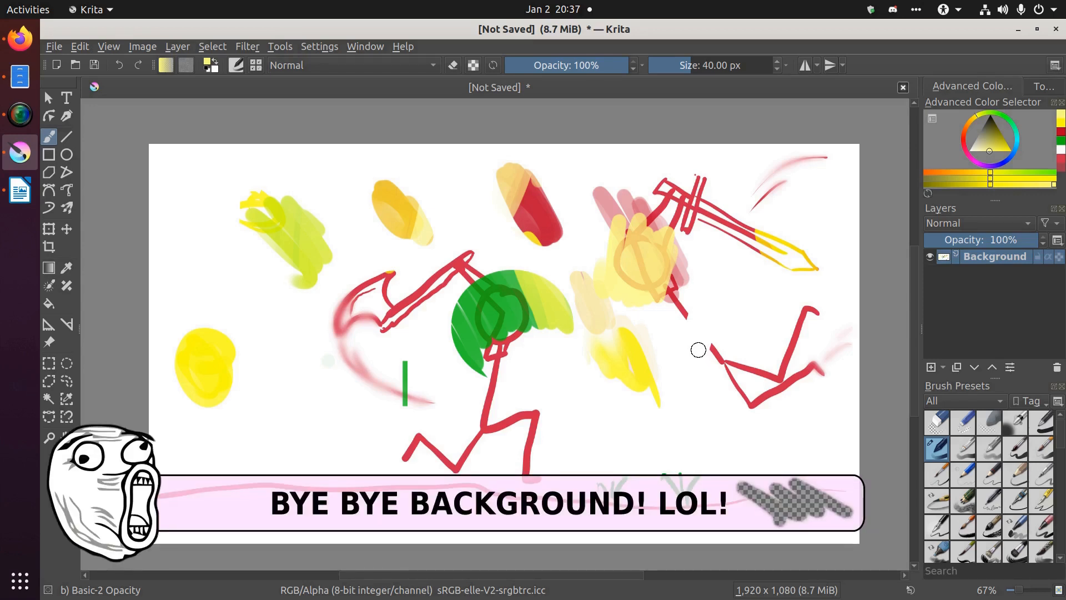
# - Erase a tall transparent hole in the Background layer between the fighters with Eraser Circle
pyautogui.click(936, 422)
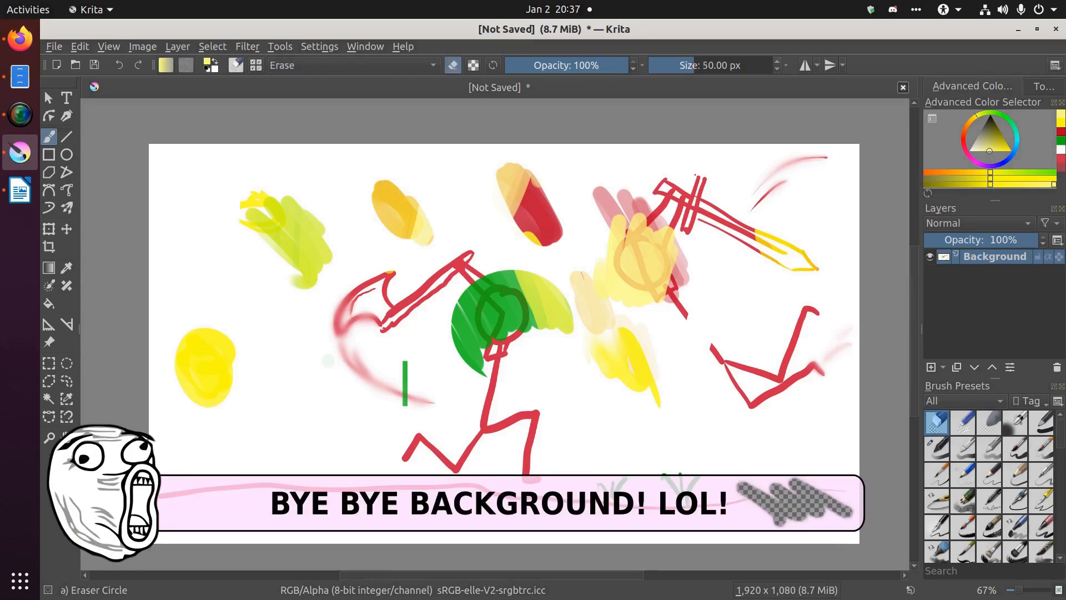
pyautogui.moveTo(691, 333); pyautogui.dragTo(693, 442)
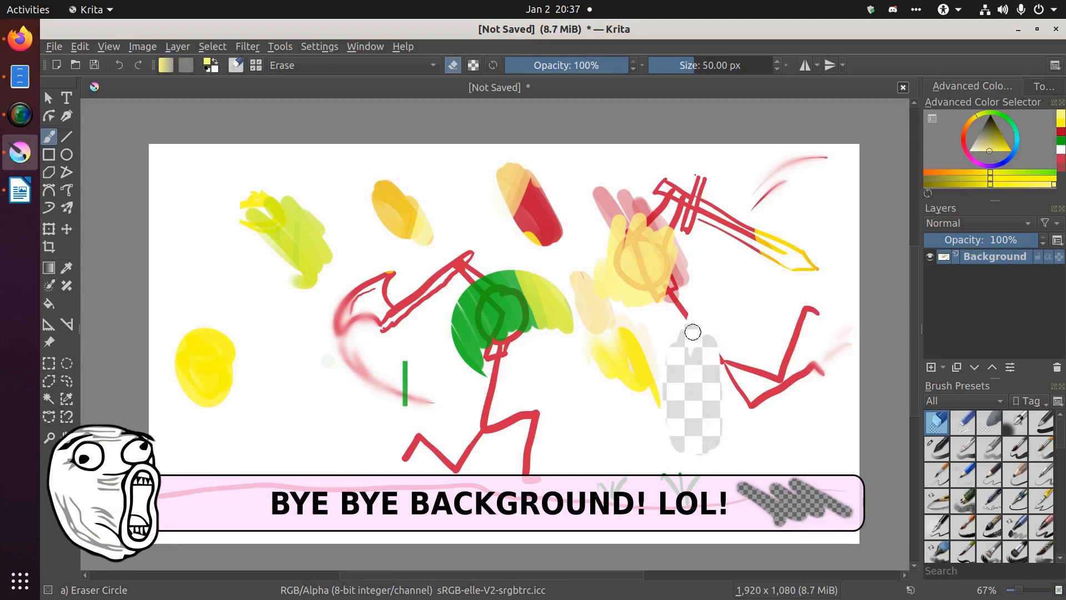
pyautogui.moveTo(692, 332); pyautogui.dragTo(695, 408)
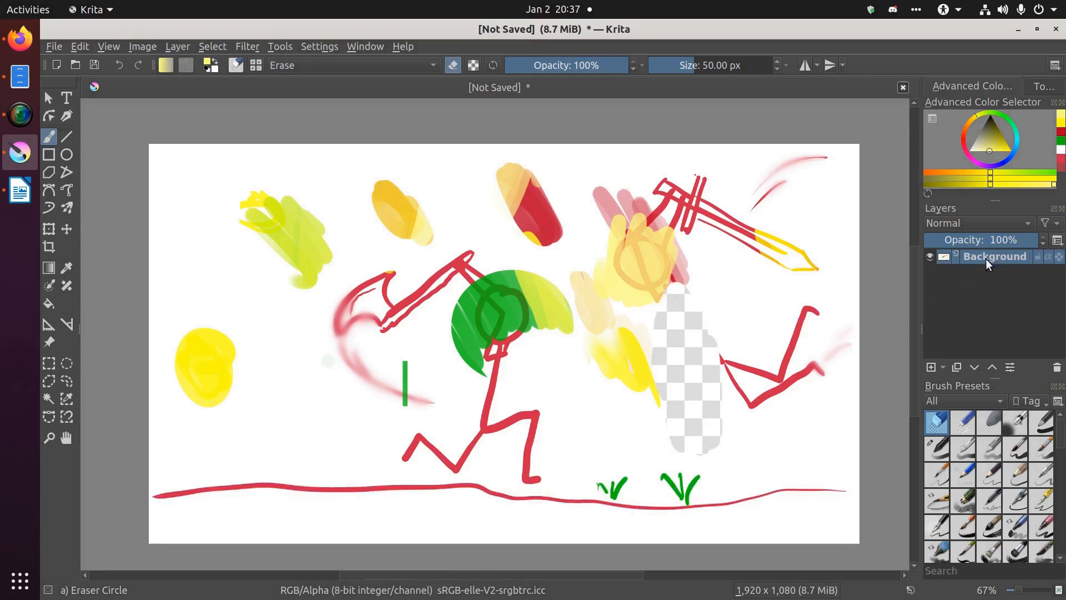
pyautogui.moveTo(987, 265)
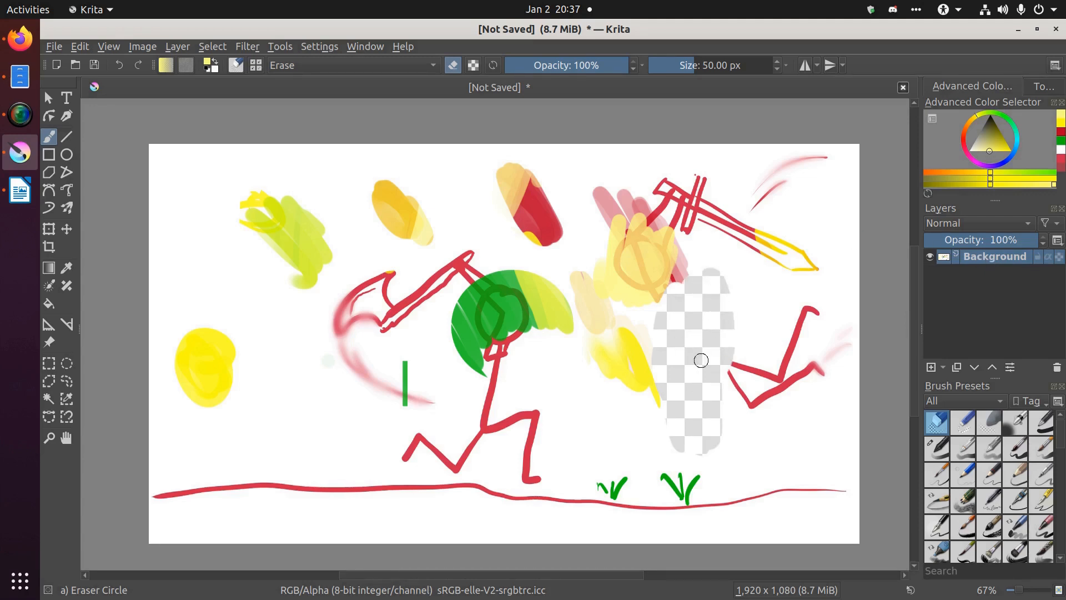
pyautogui.moveTo(700, 361); pyautogui.dragTo(738, 334)
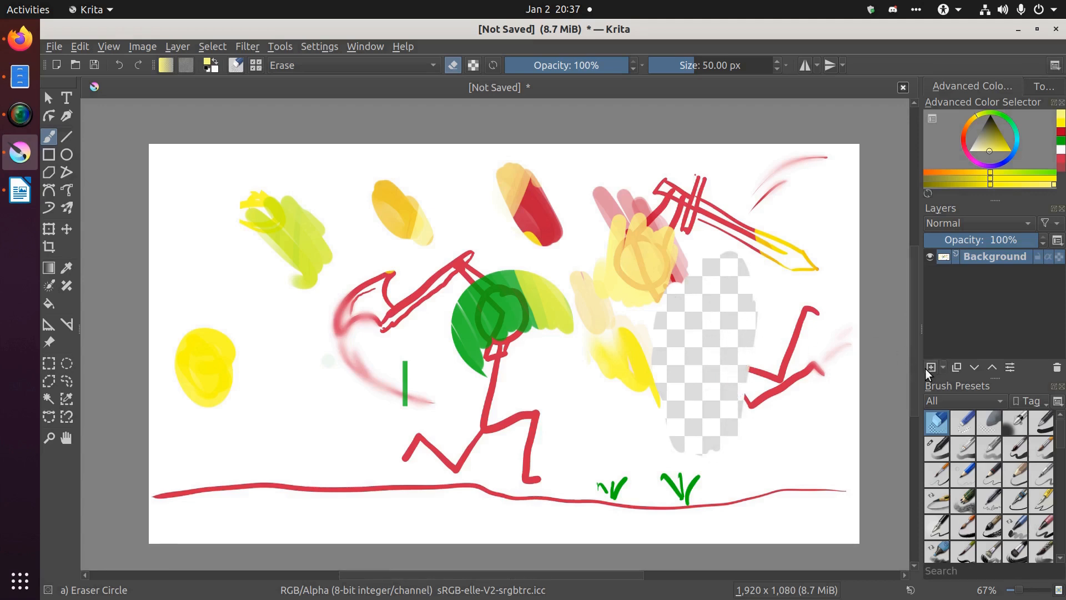
pyautogui.click(931, 367)
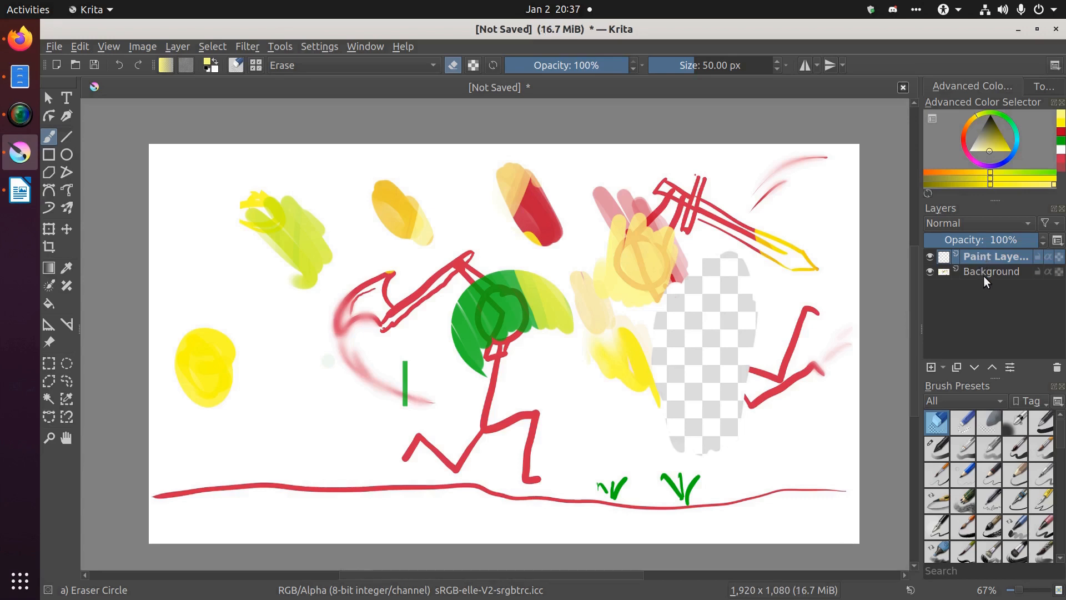
pyautogui.moveTo(1037, 275)
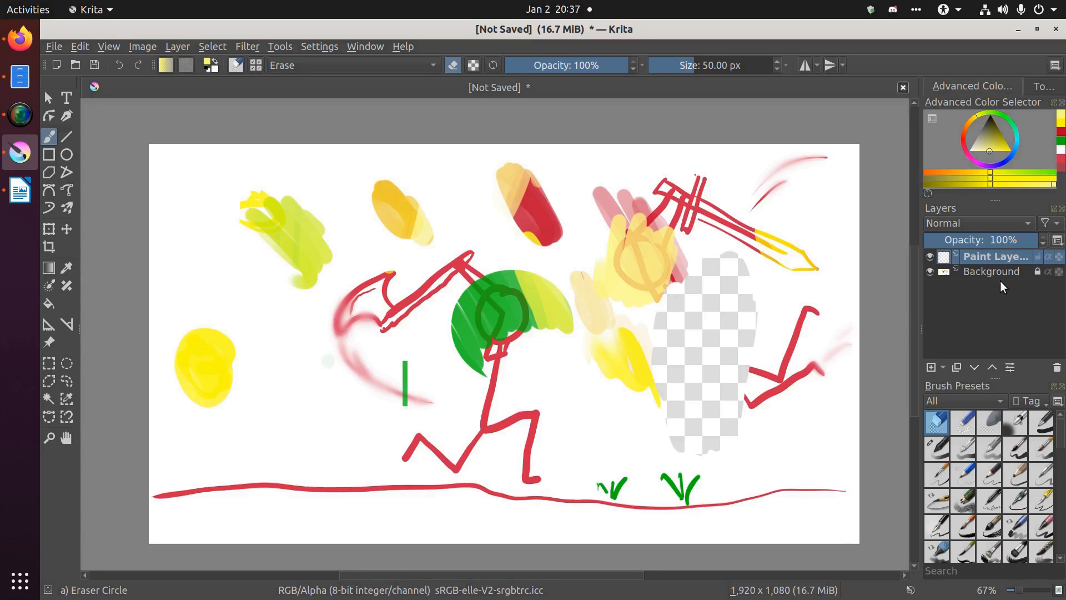
pyautogui.moveTo(991, 285)
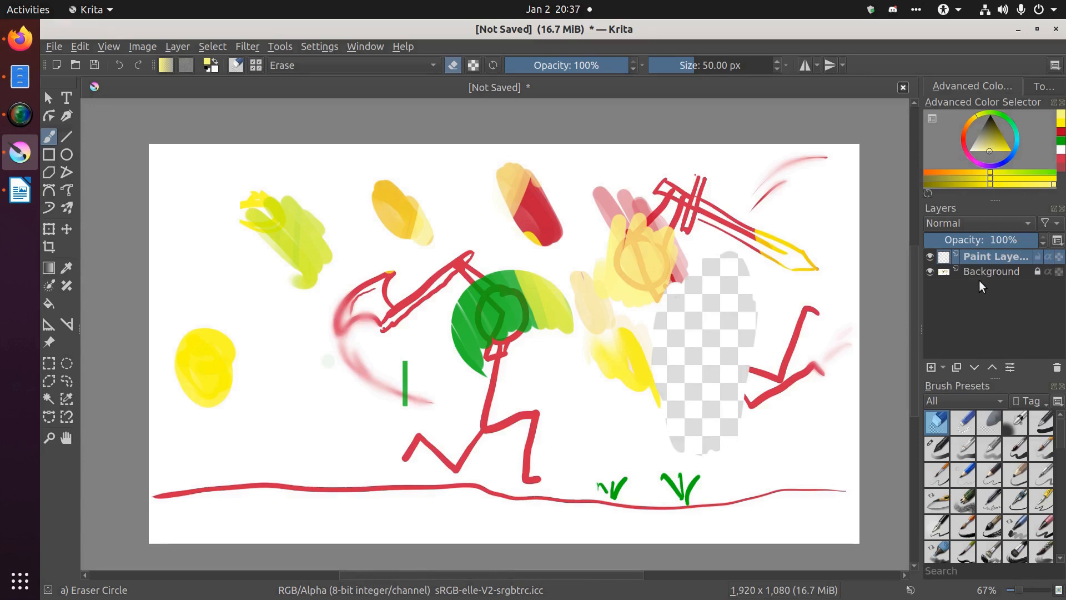
pyautogui.moveTo(993, 284)
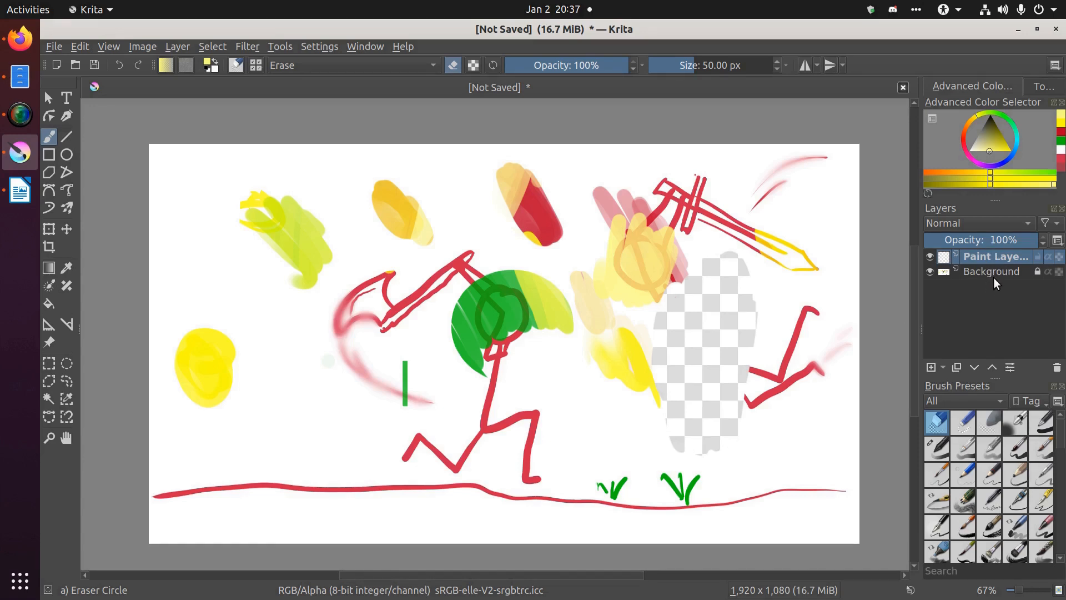
pyautogui.moveTo(955, 293)
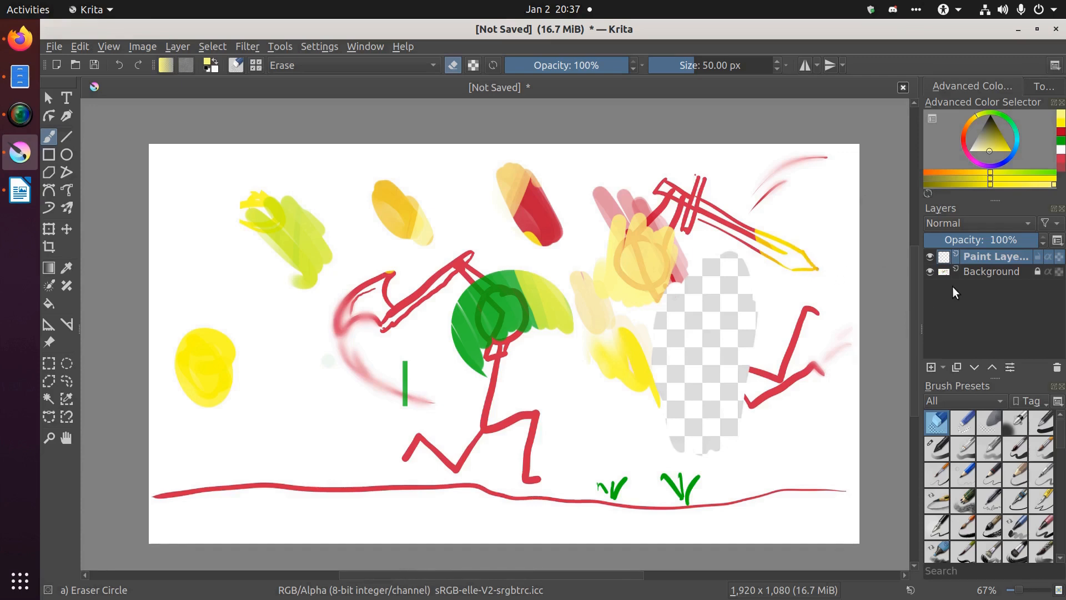
pyautogui.moveTo(954, 421)
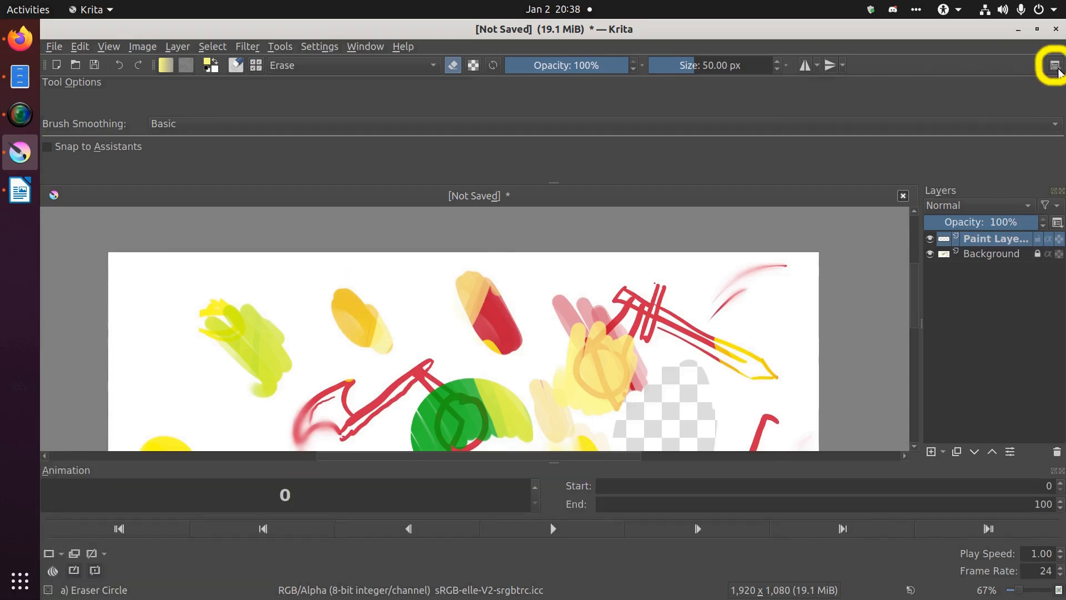
# - Switch the window to a different workspace layout from the workspace chooser
pyautogui.click(1054, 65)
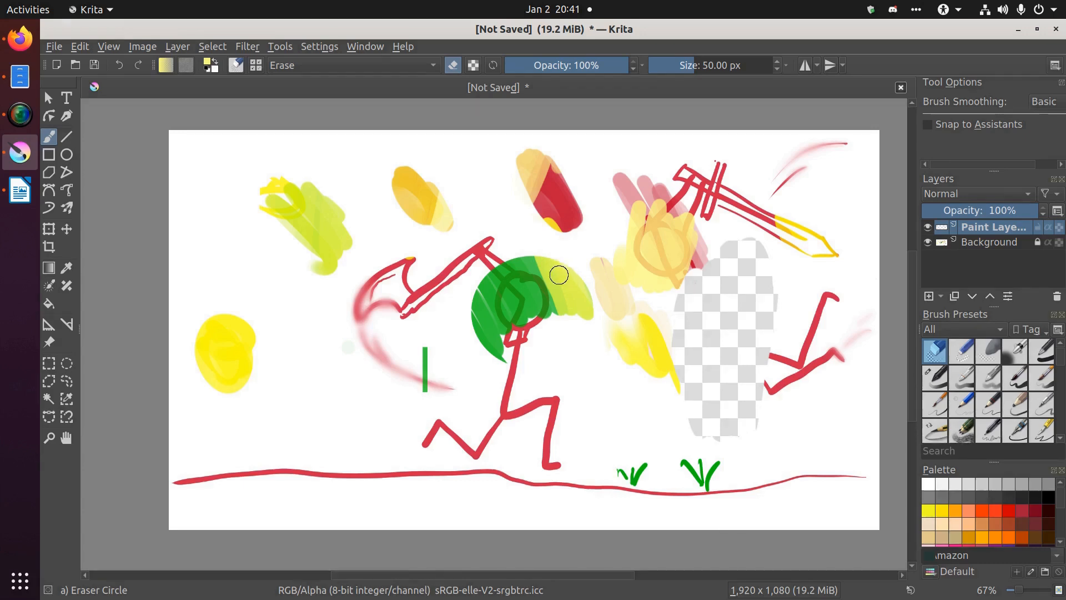
# - Toggle Canvas Only mode on and off with Tab, restoring all panels
pyautogui.press('Tab')
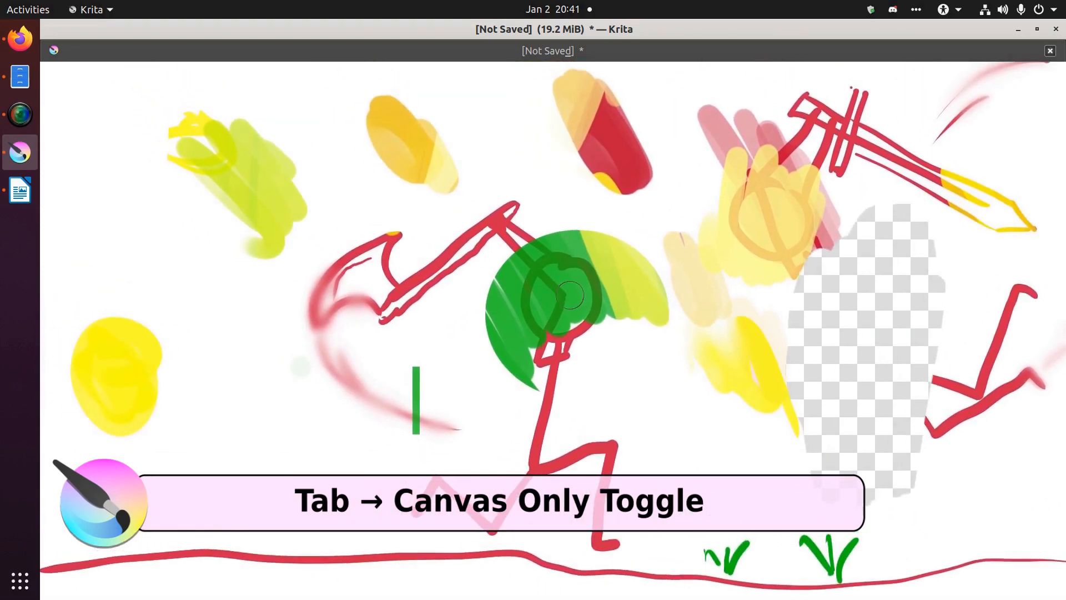
pyautogui.press('Tab')
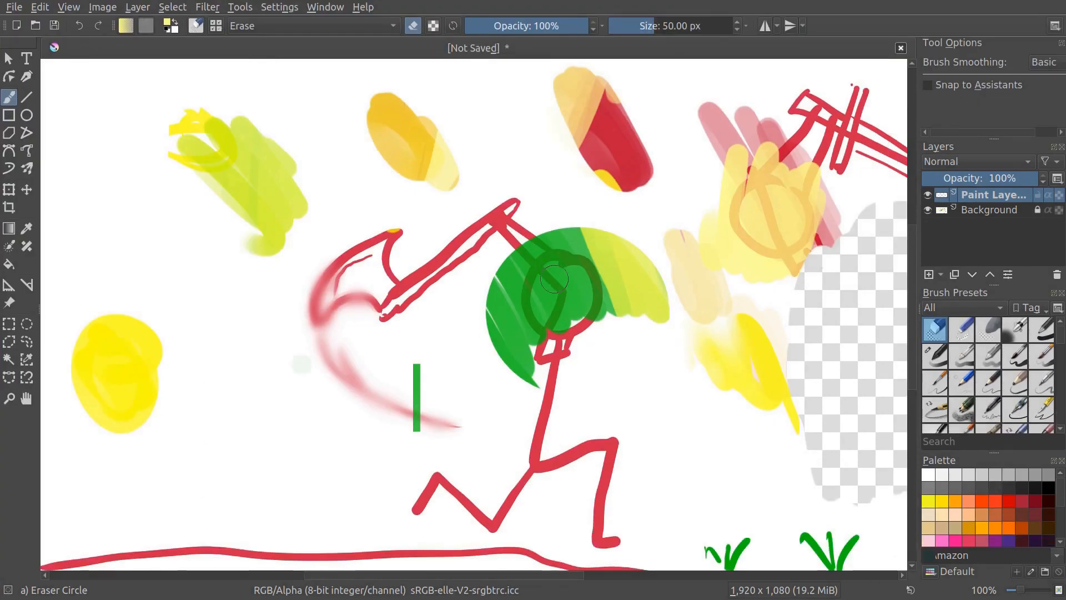
pyautogui.moveTo(443, 215)
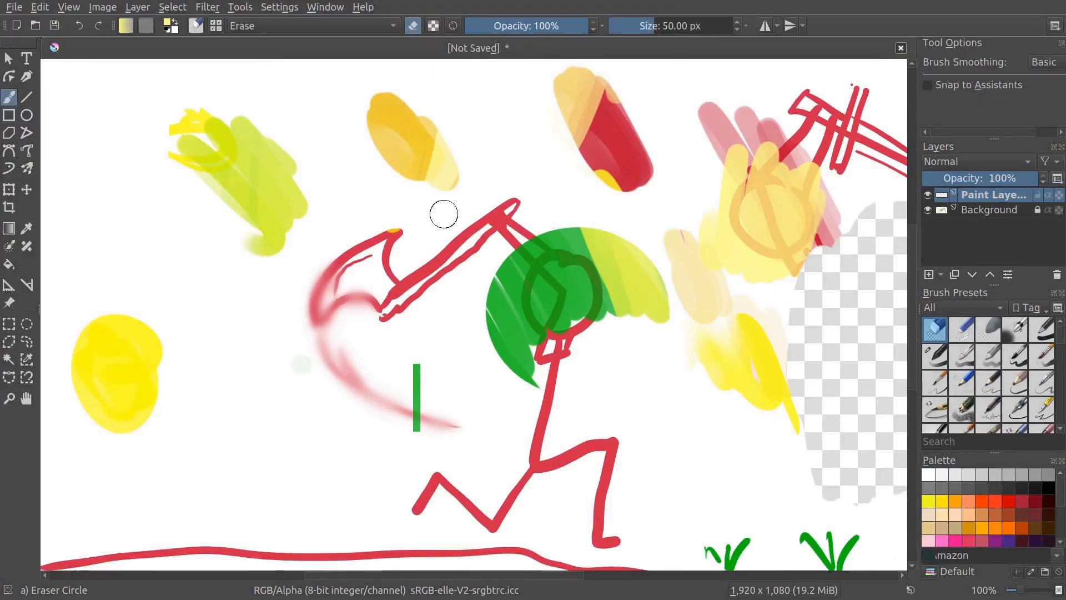
pyautogui.moveTo(666, 169)
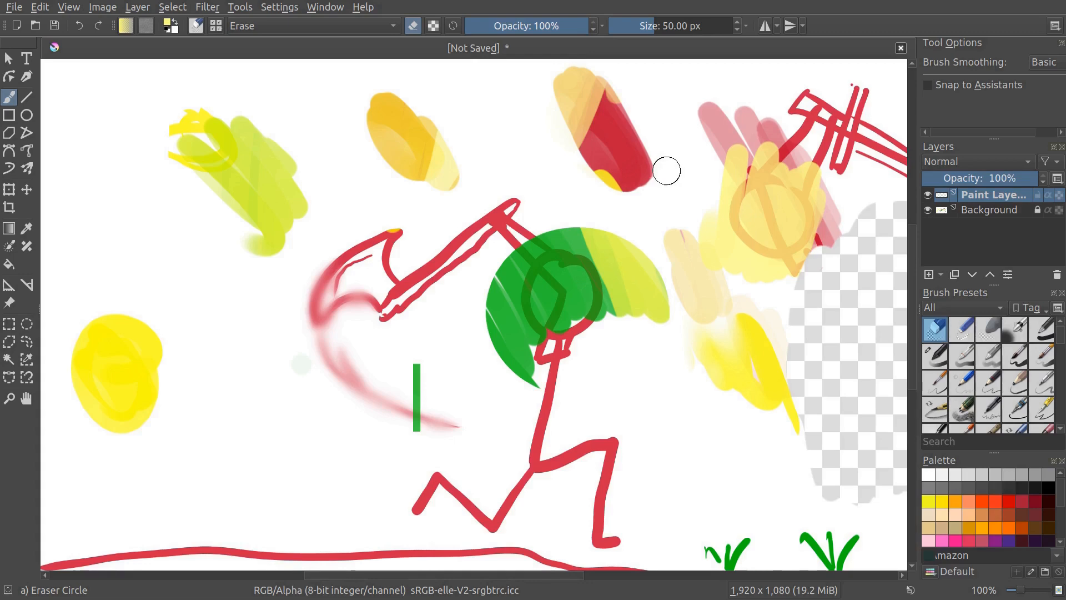
# - Leave fullscreen mode with Ctrl+Shift+F so Krita returns to a regular window
pyautogui.press('ctrl+shift+f')
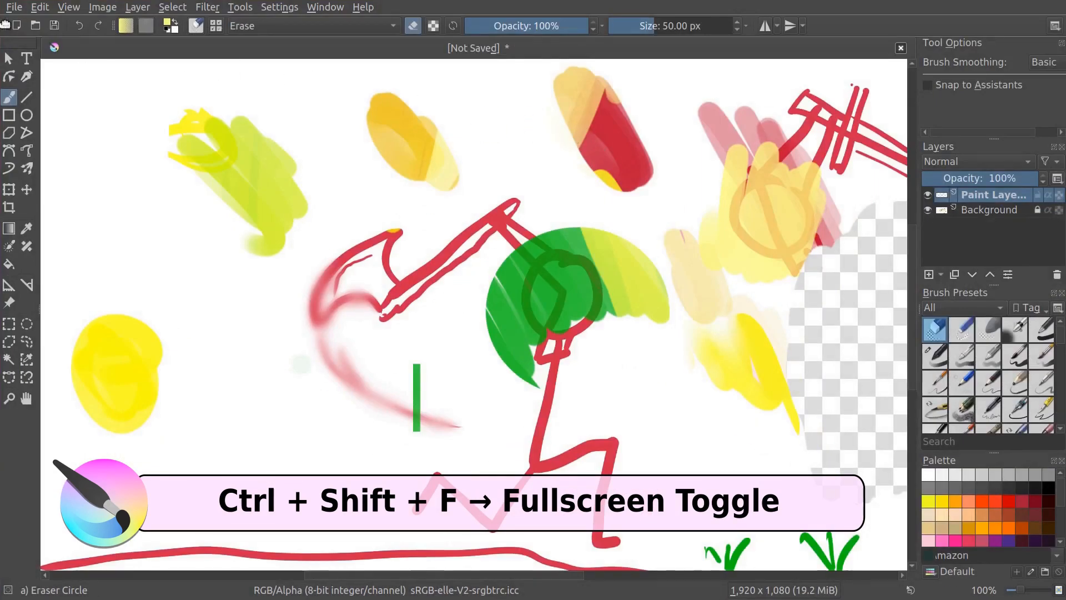
pyautogui.click(68, 6)
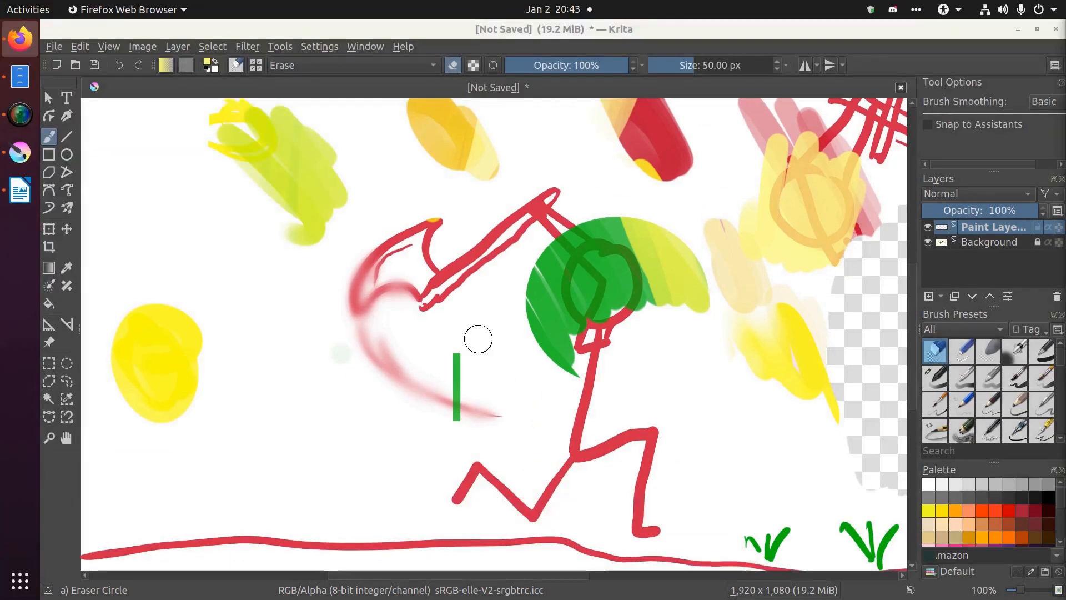
pyautogui.moveTo(478, 349)
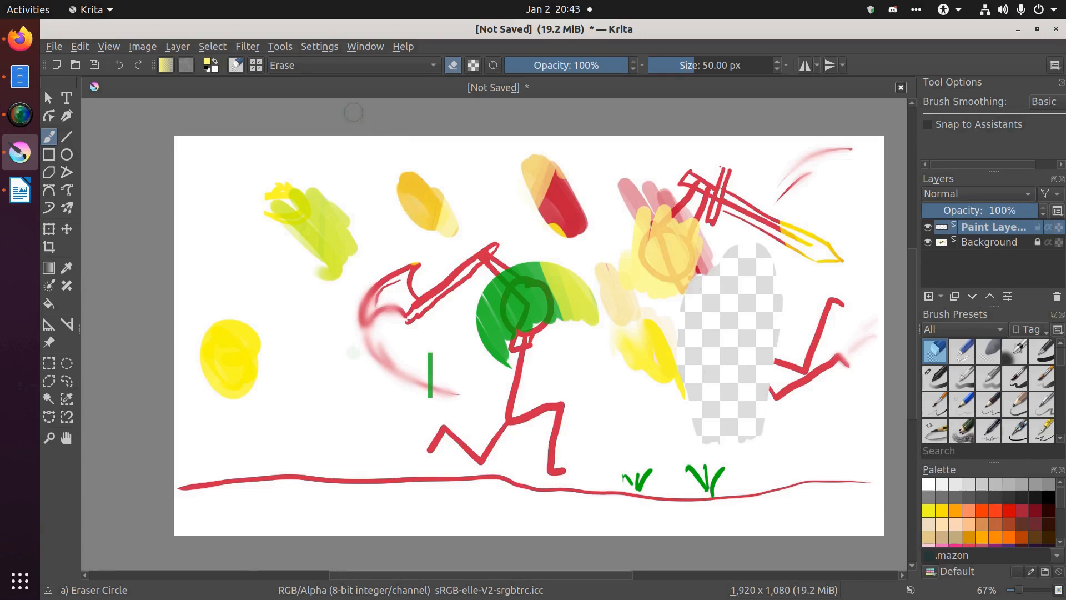
# - Reach the Display page of Configure Krita via the General page
pyautogui.click(319, 46)
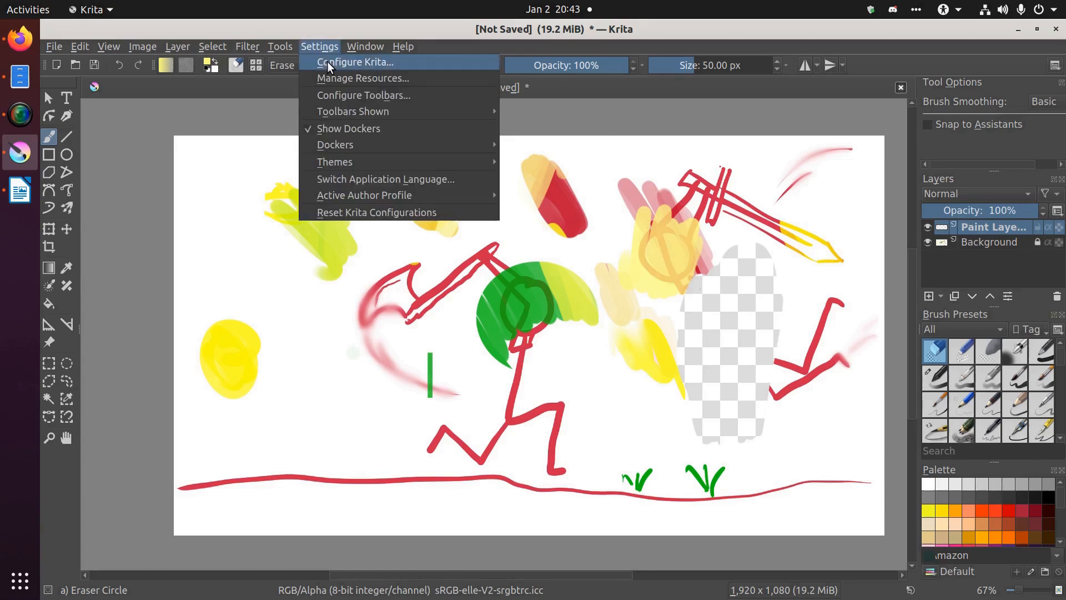
pyautogui.click(354, 62)
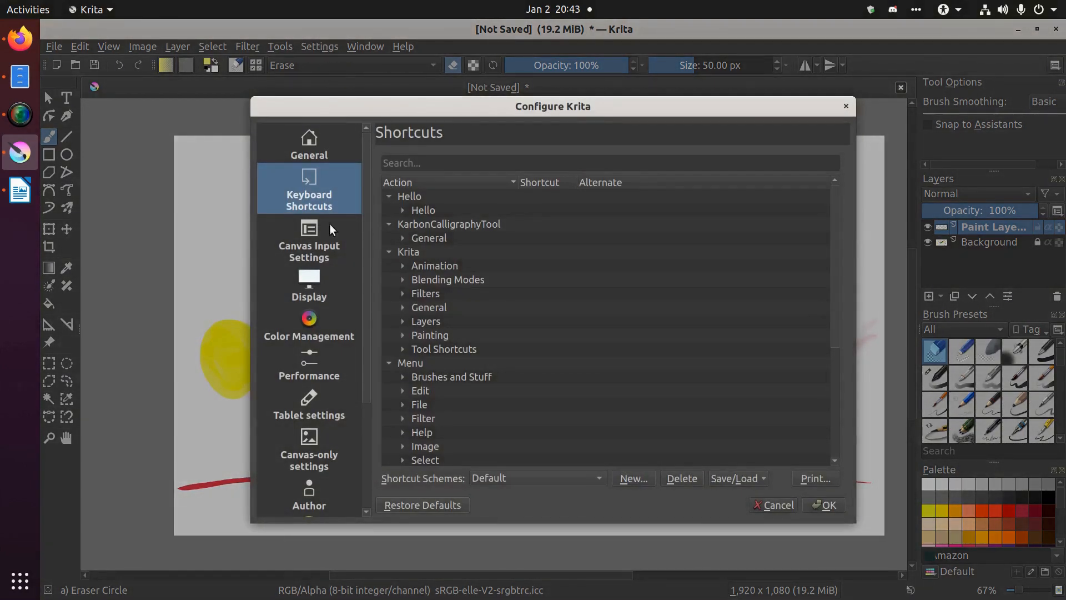
pyautogui.click(308, 143)
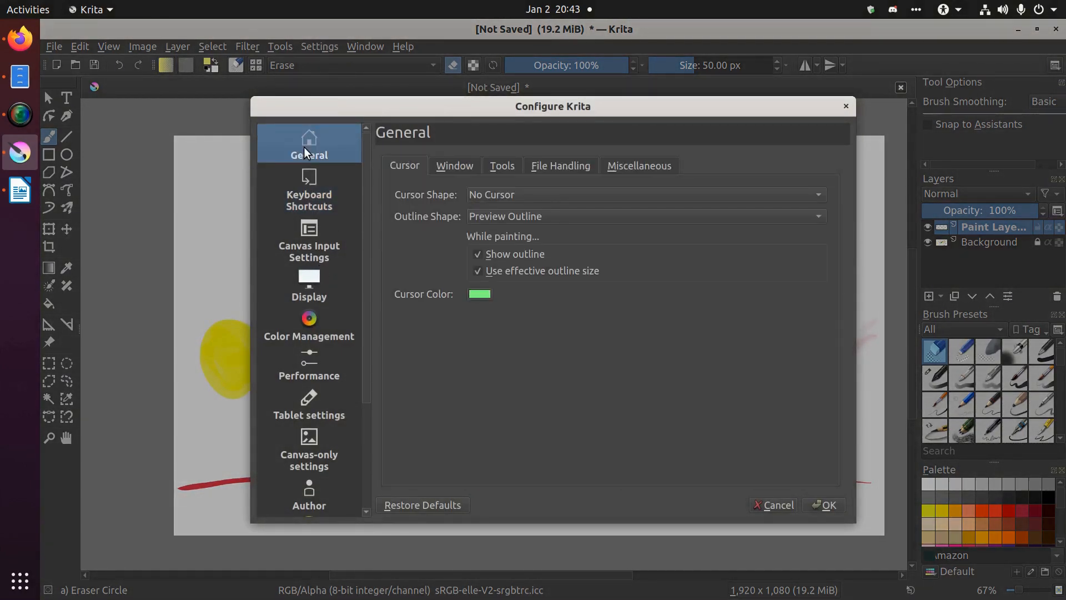
pyautogui.click(308, 284)
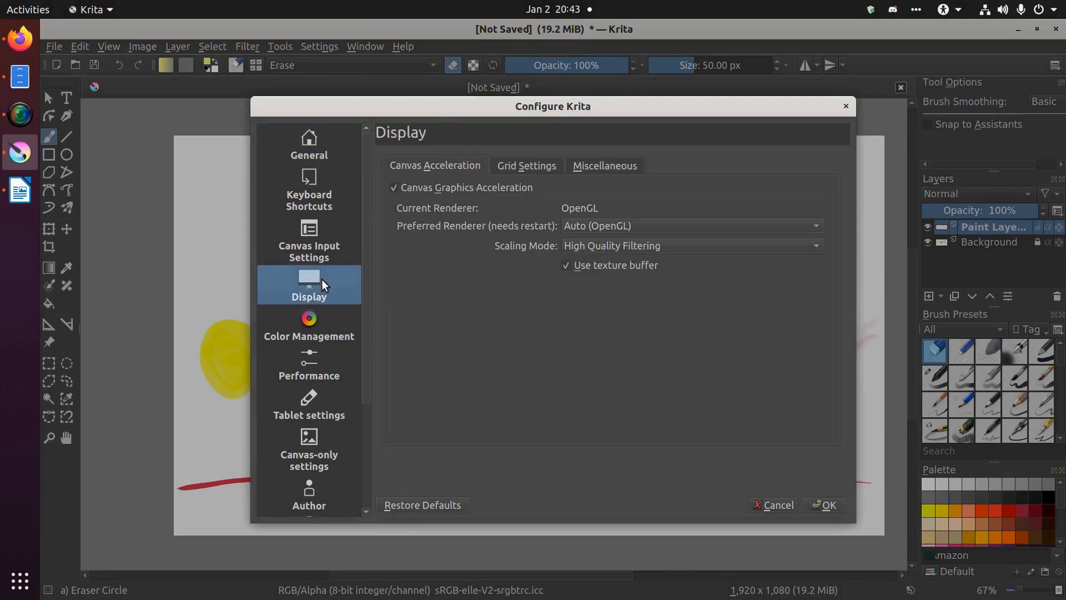
pyautogui.moveTo(417, 272)
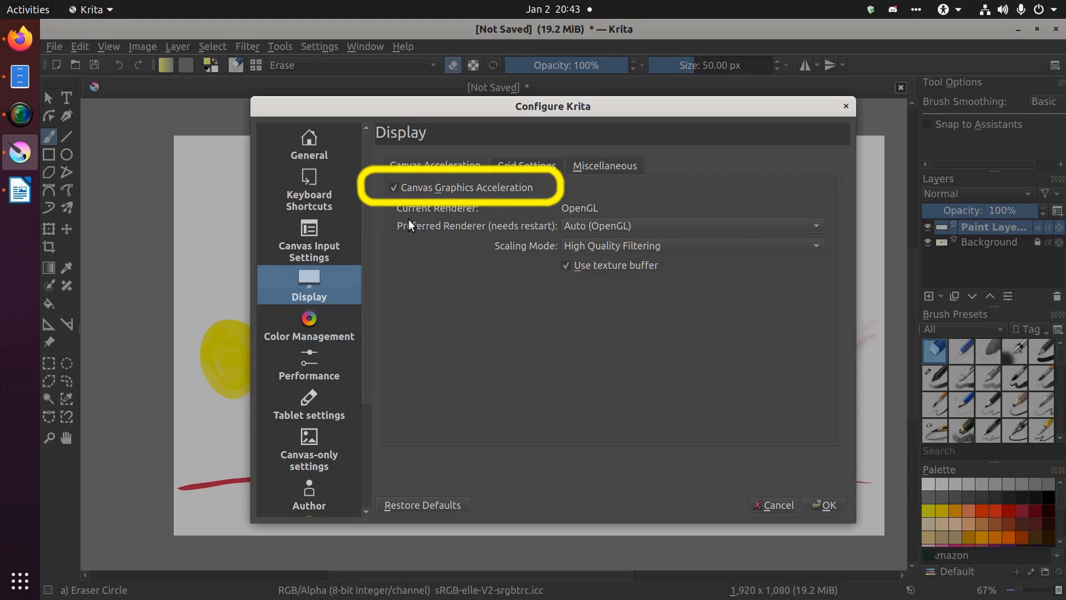
pyautogui.moveTo(408, 209)
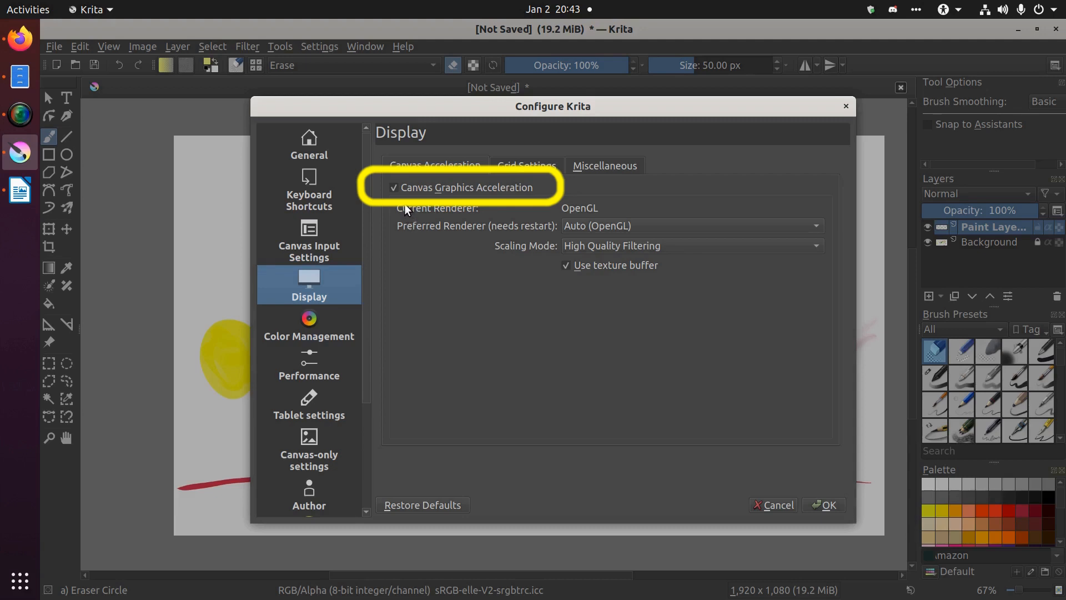
# - Turn off Canvas Graphics Acceleration and confirm with OK, returning to the Settings menu
pyautogui.click(393, 187)
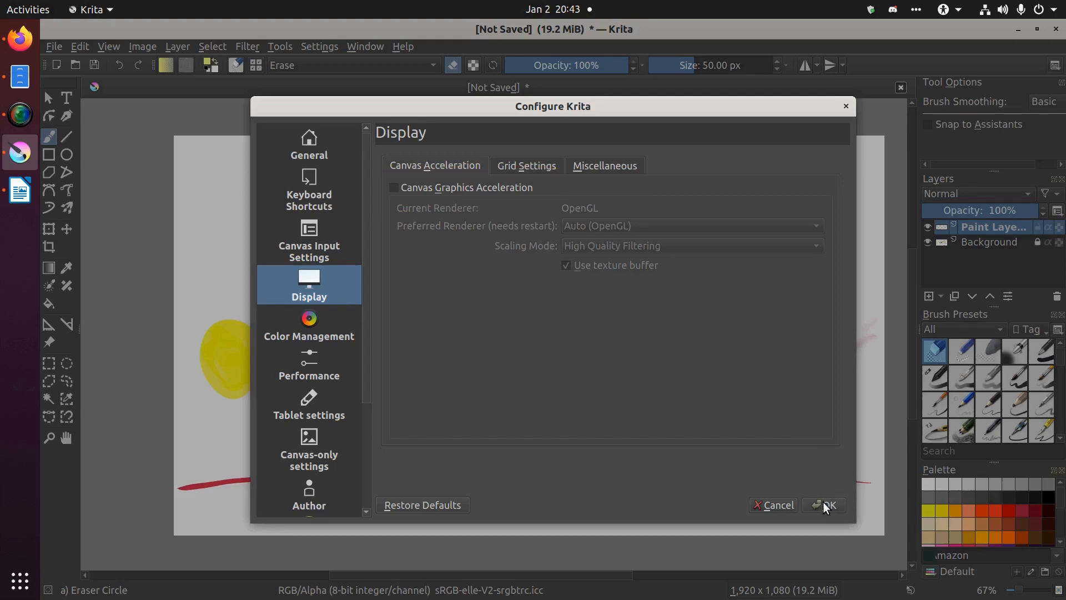
pyautogui.click(823, 505)
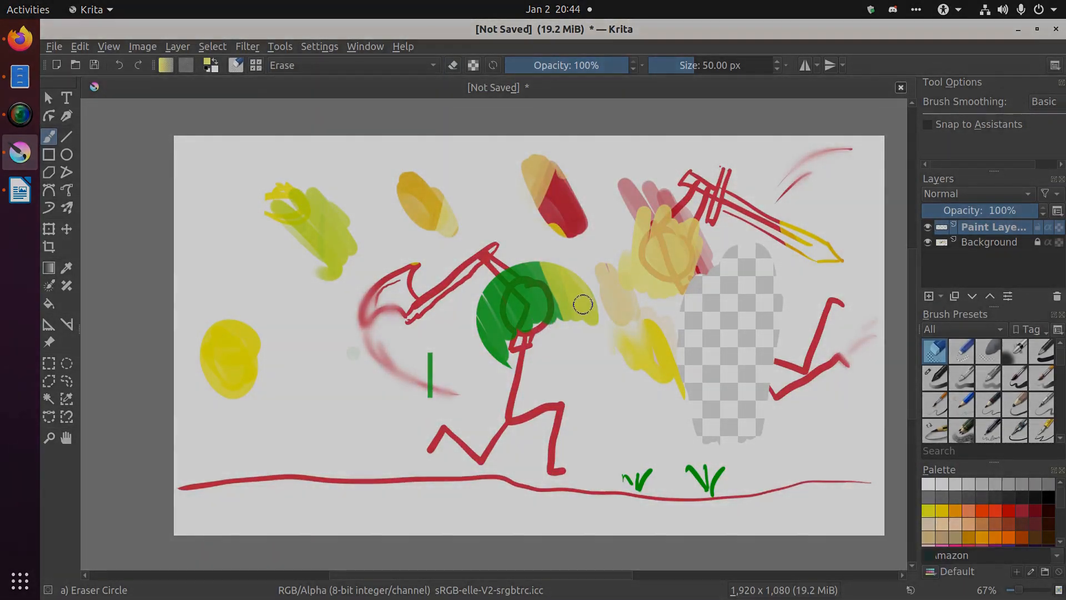
pyautogui.click(319, 46)
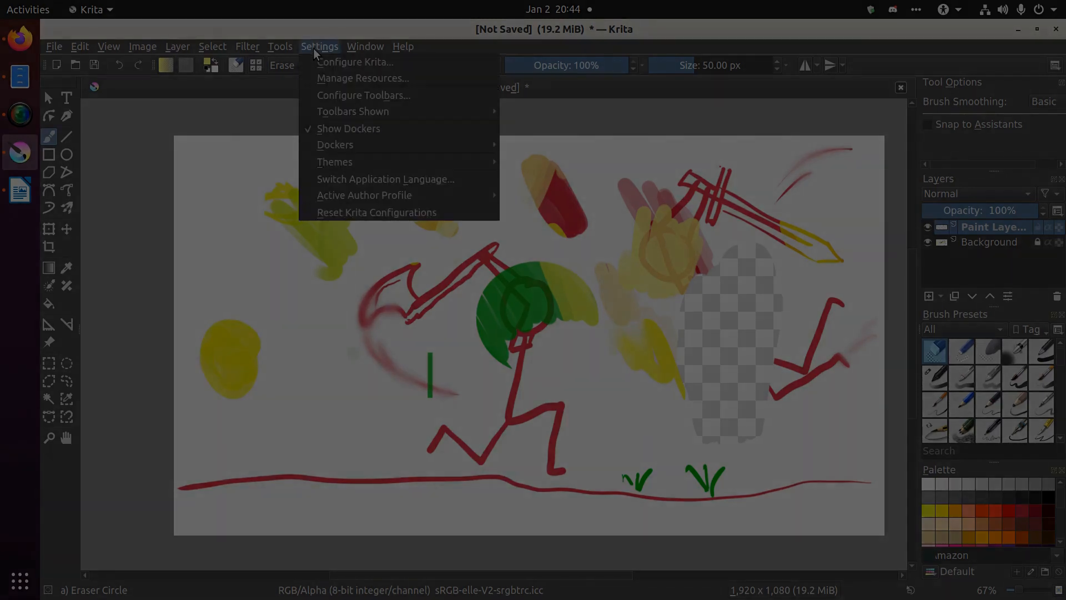